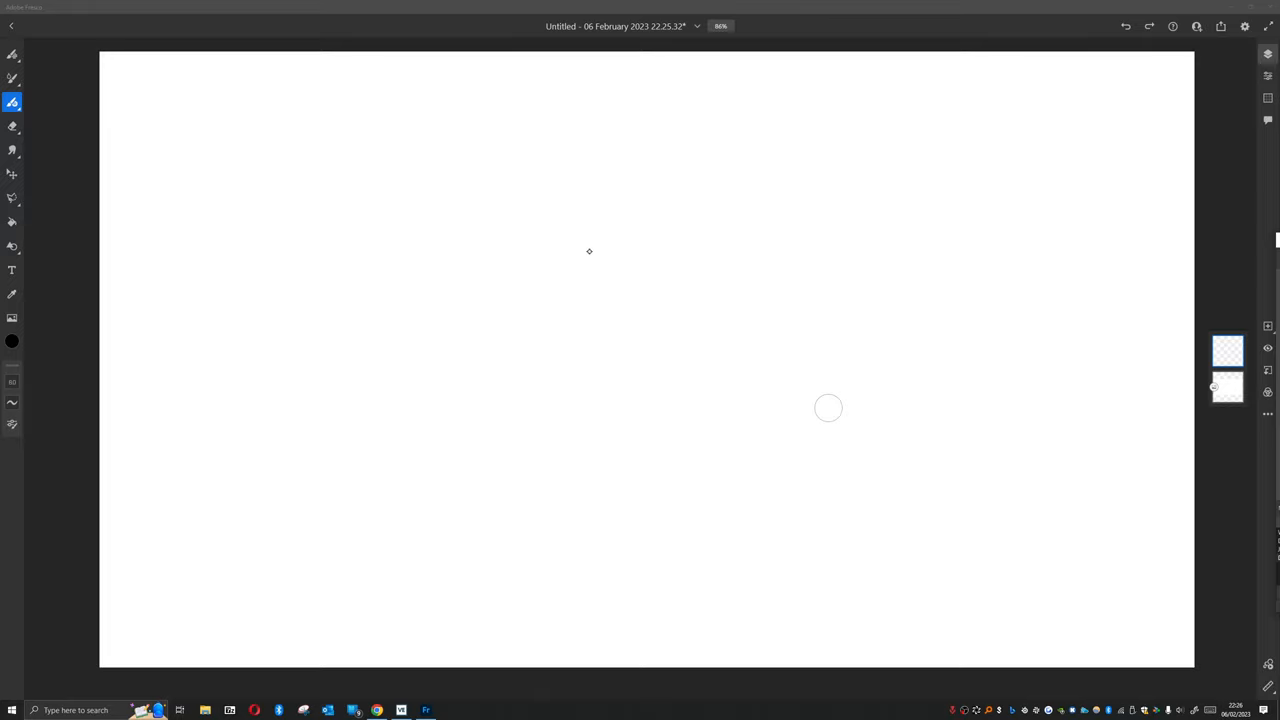
- Draw a black line house with walls, roof, chimney, door and a small window
left_click(574, 298)
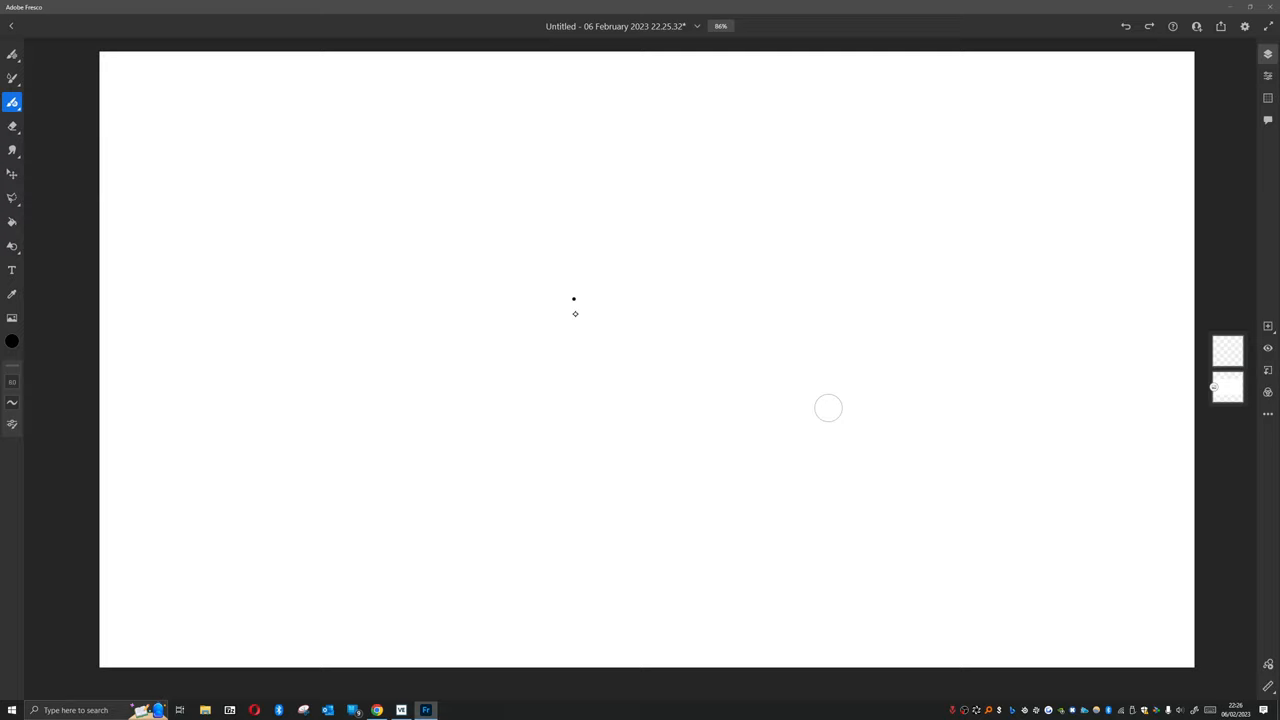
left_click_drag(573, 298, 573, 371)
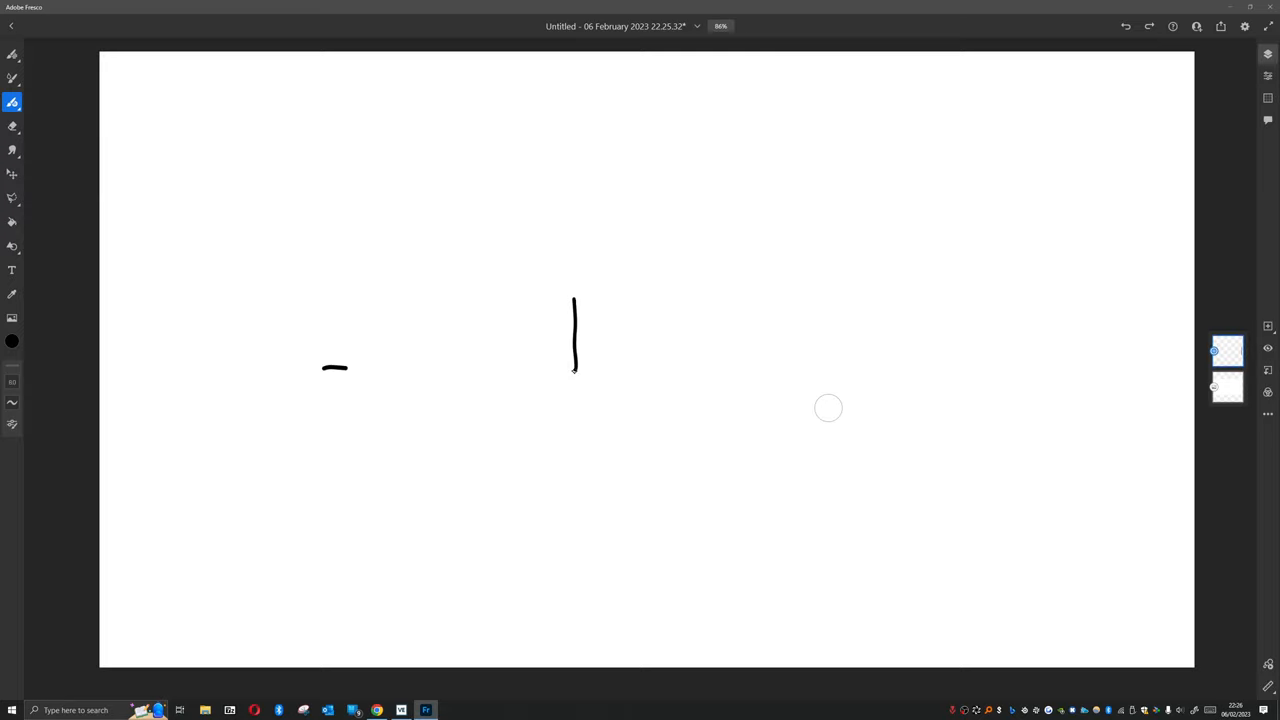
left_click_drag(573, 375, 675, 372)
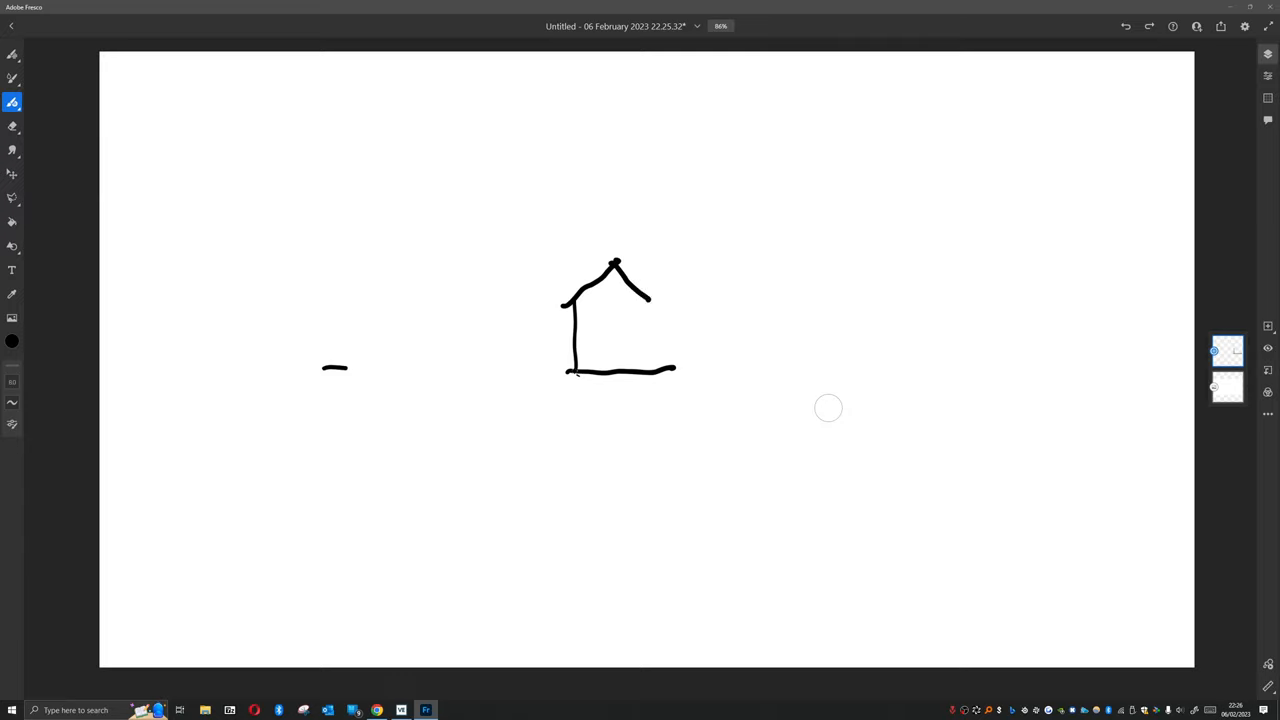
left_click_drag(650, 258, 655, 305)
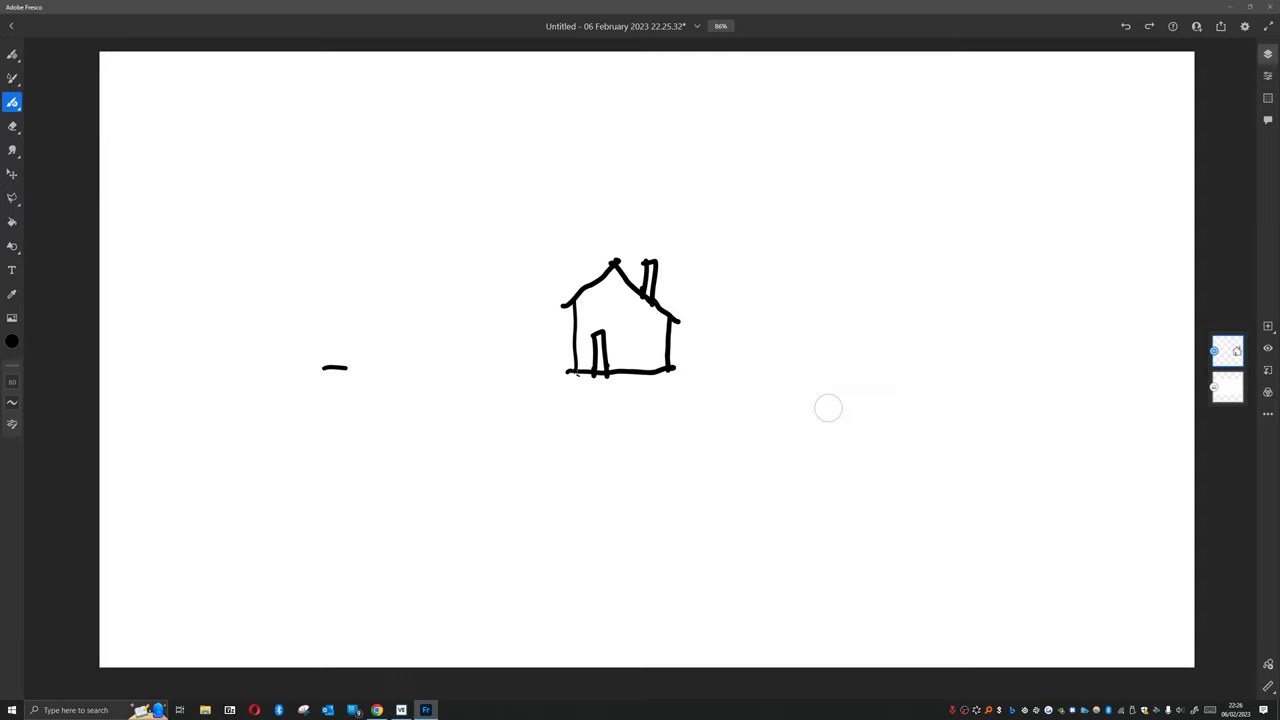
left_click_drag(612, 298, 622, 308)
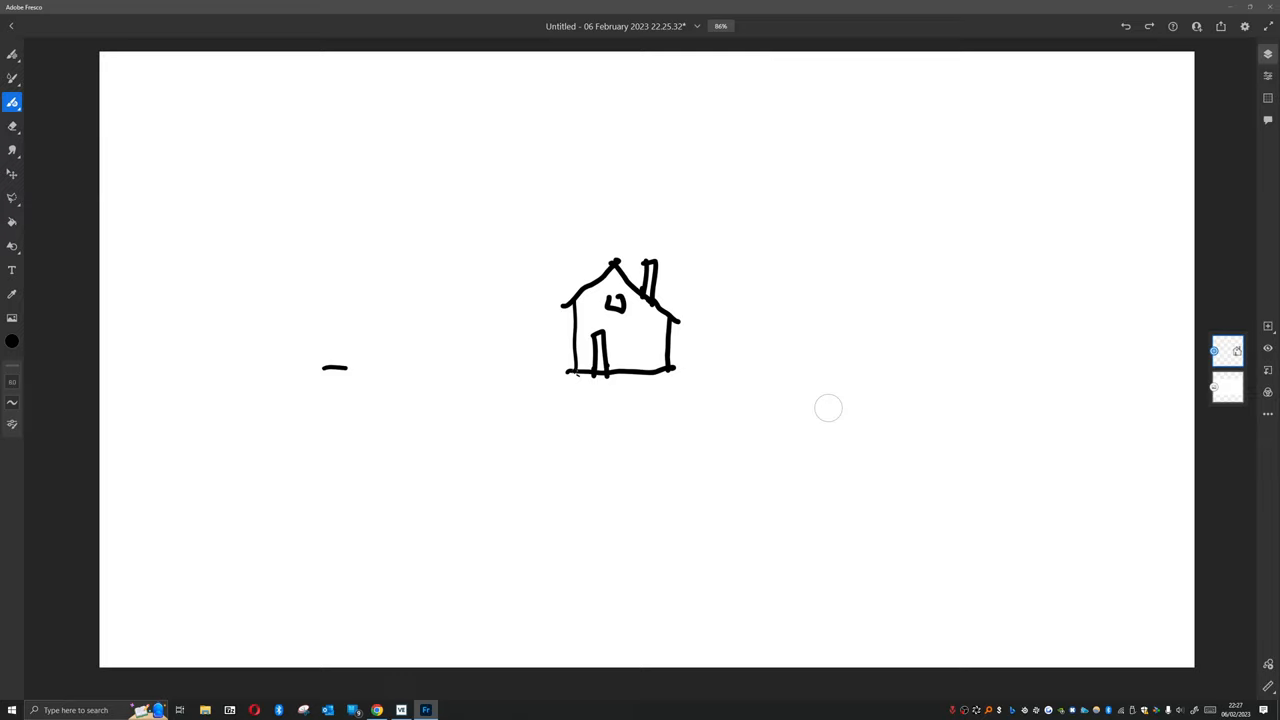
left_click_drag(490, 175, 535, 225)
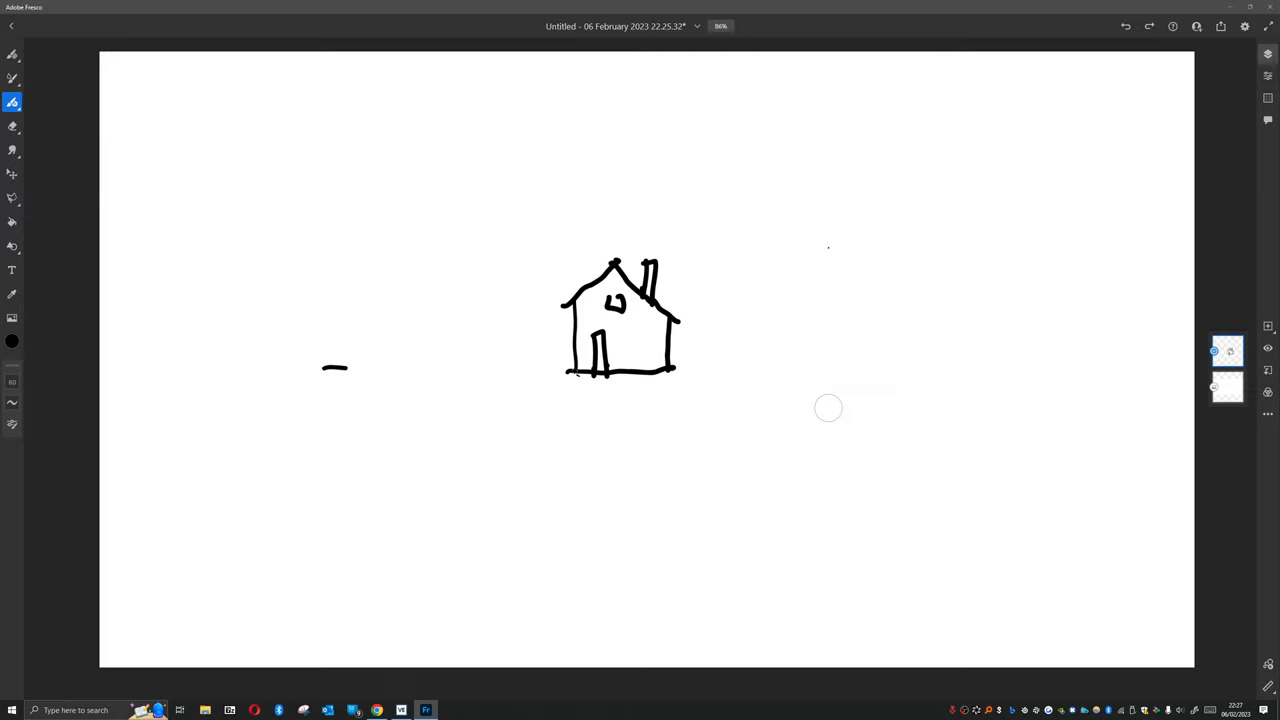
- Draw an upper-right arrow from the house to a handwritten, boxed 'Geometery' label
left_click_drag(680, 280, 790, 200)
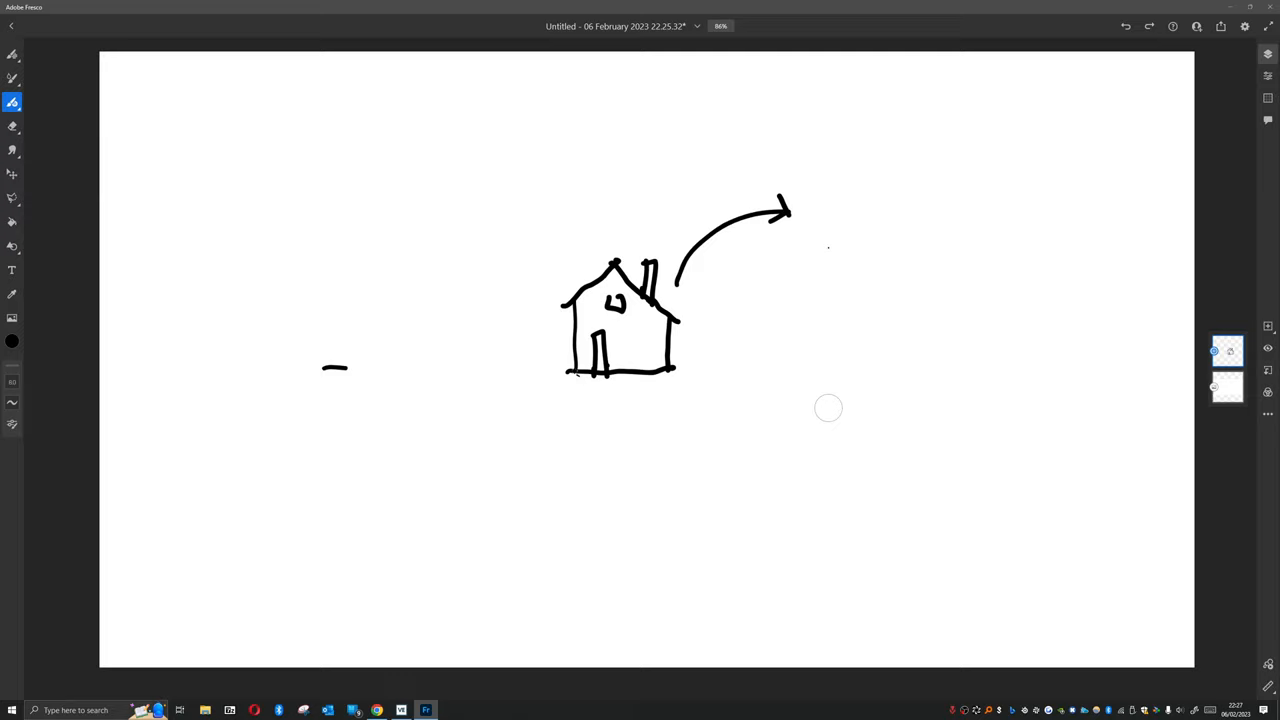
left_click_drag(820, 195, 815, 225)
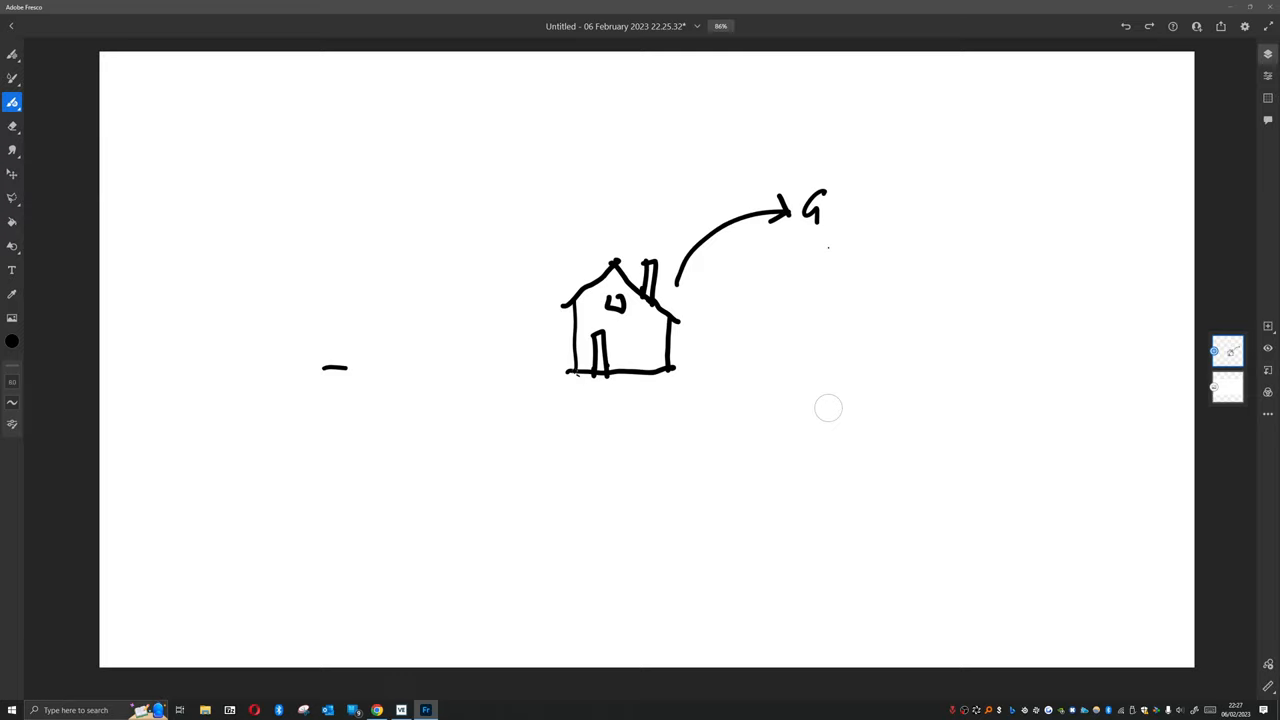
left_click_drag(815, 205, 910, 210)
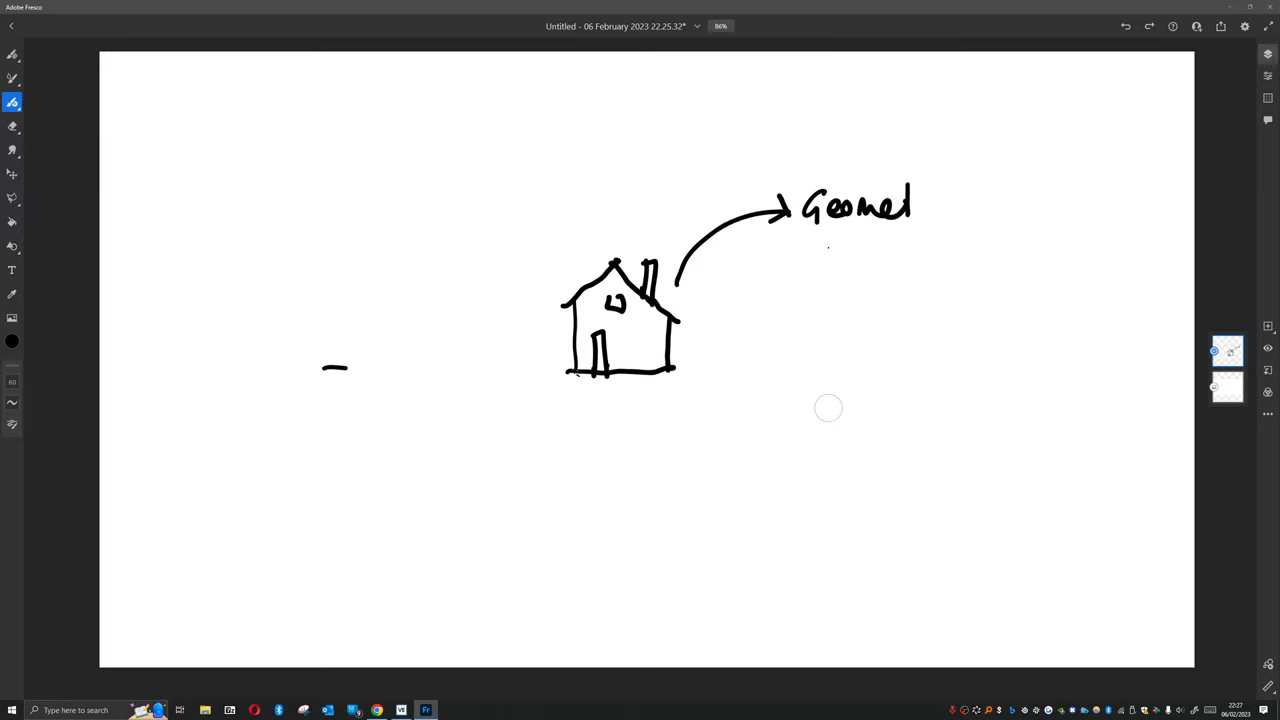
left_click_drag(905, 205, 980, 210)
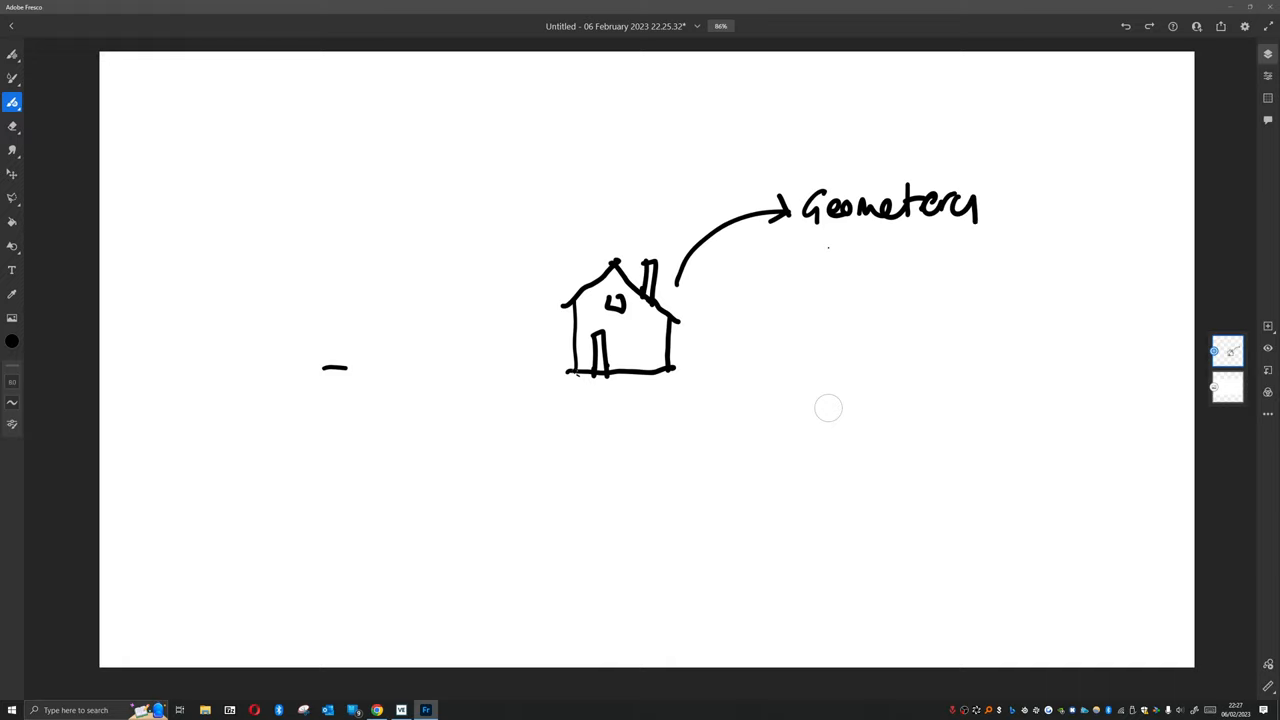
left_click_drag(815, 245, 1000, 240)
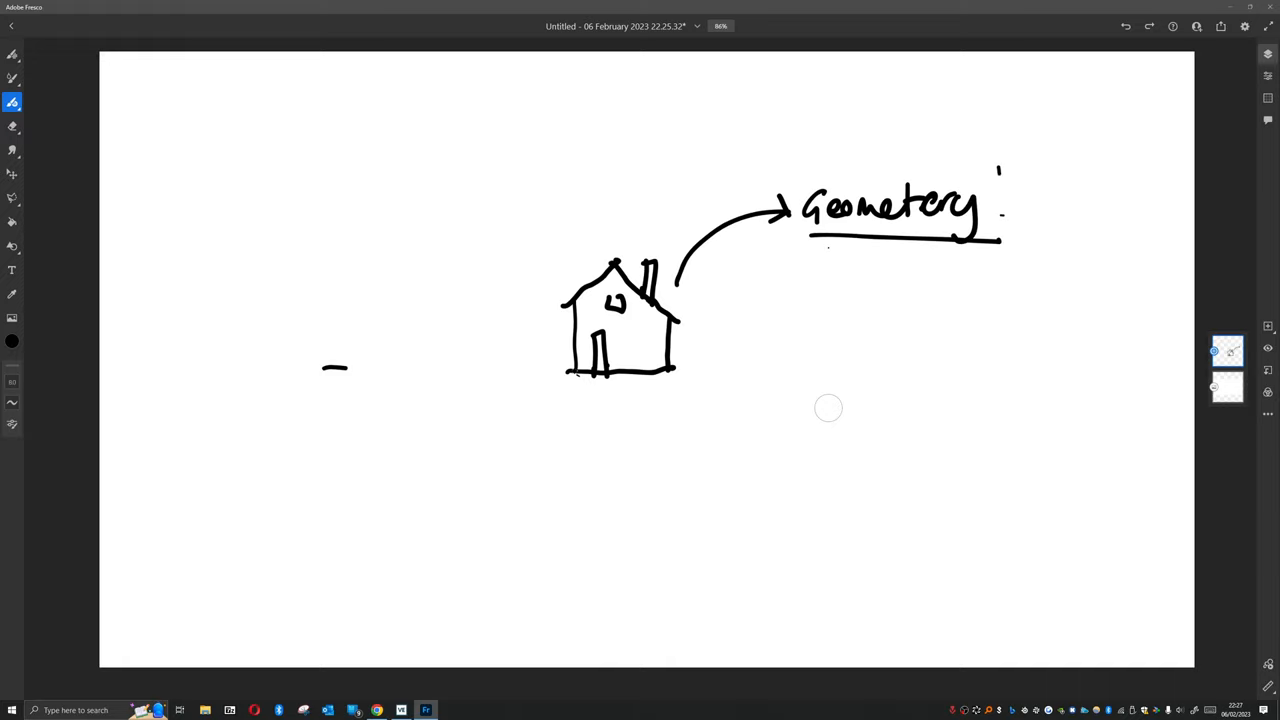
left_click_drag(800, 155, 1000, 245)
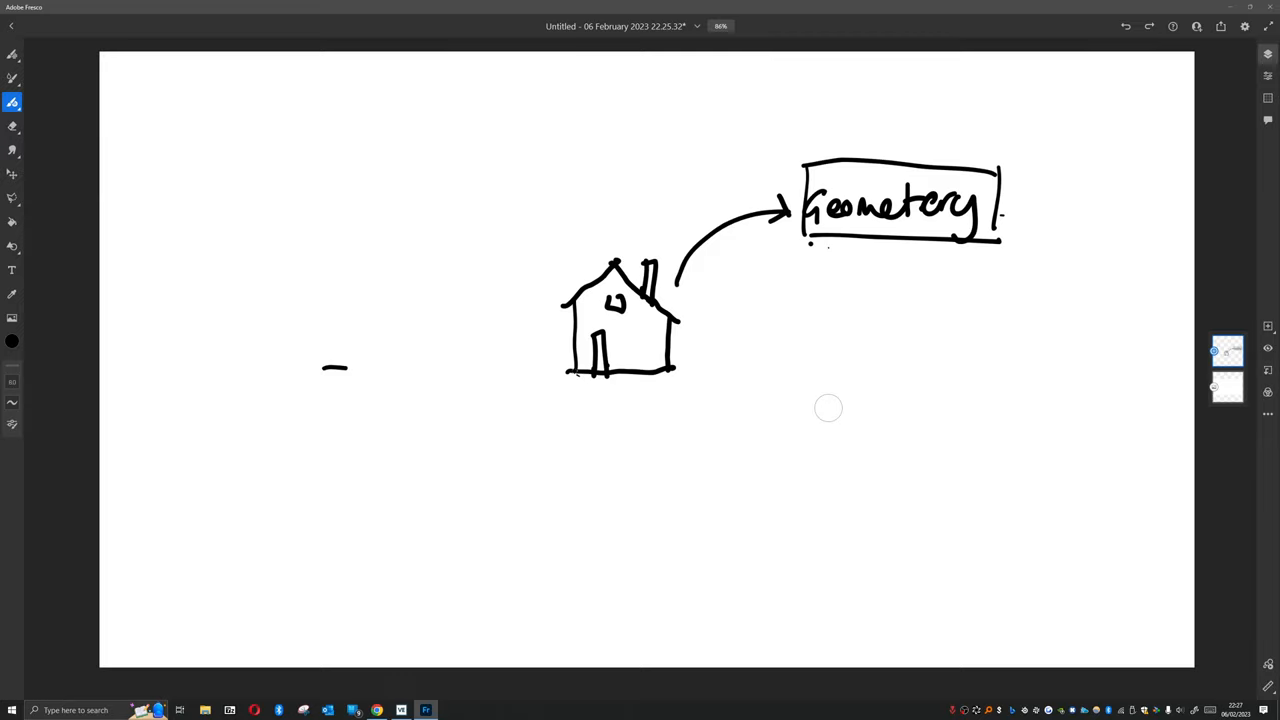
- Draw a curved lower-right arrow to a handwritten, boxed 'Location' label
left_click_drag(690, 355, 825, 385)
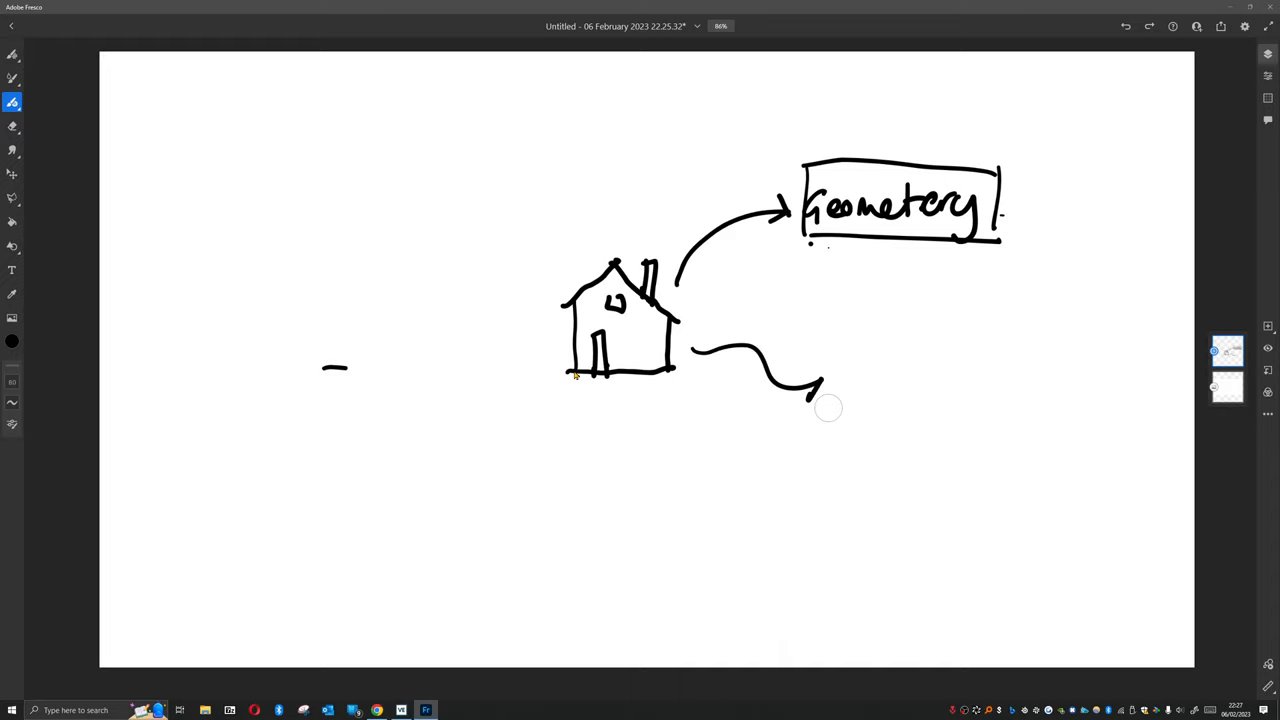
left_click_drag(805, 385, 825, 370)
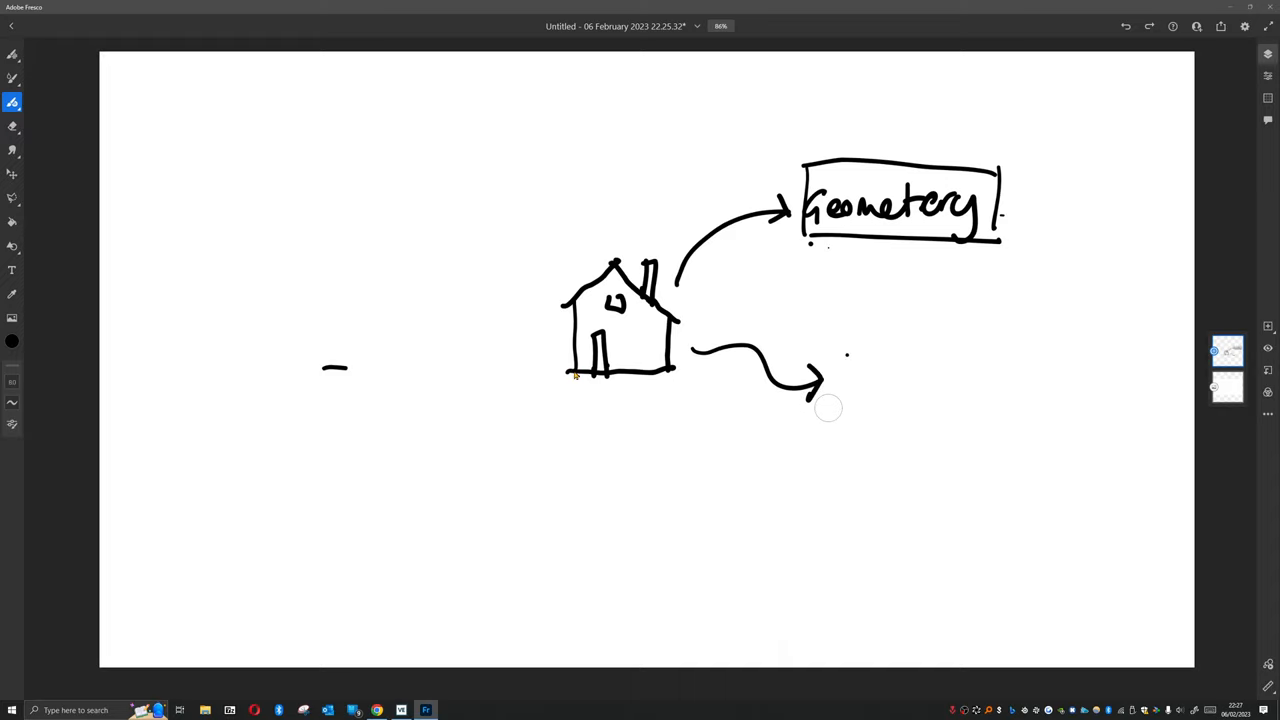
mouse_move(548, 404)
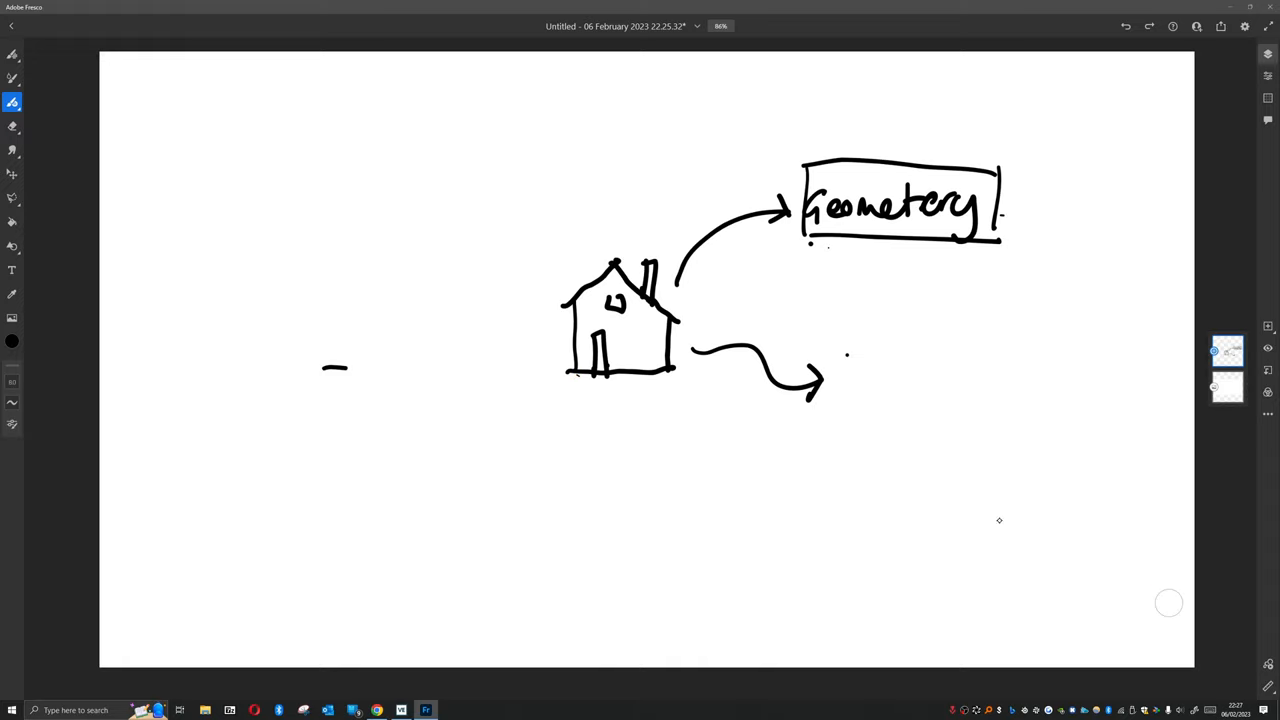
mouse_move(892, 407)
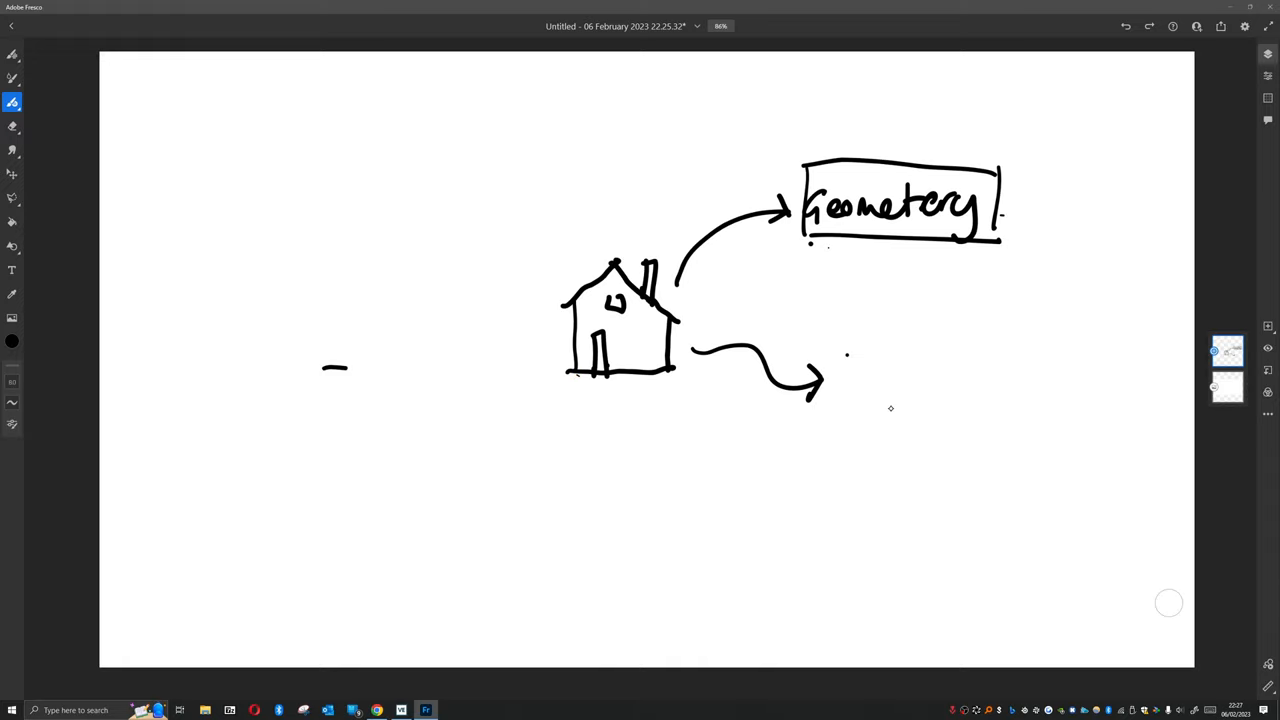
left_click_drag(848, 360, 875, 385)
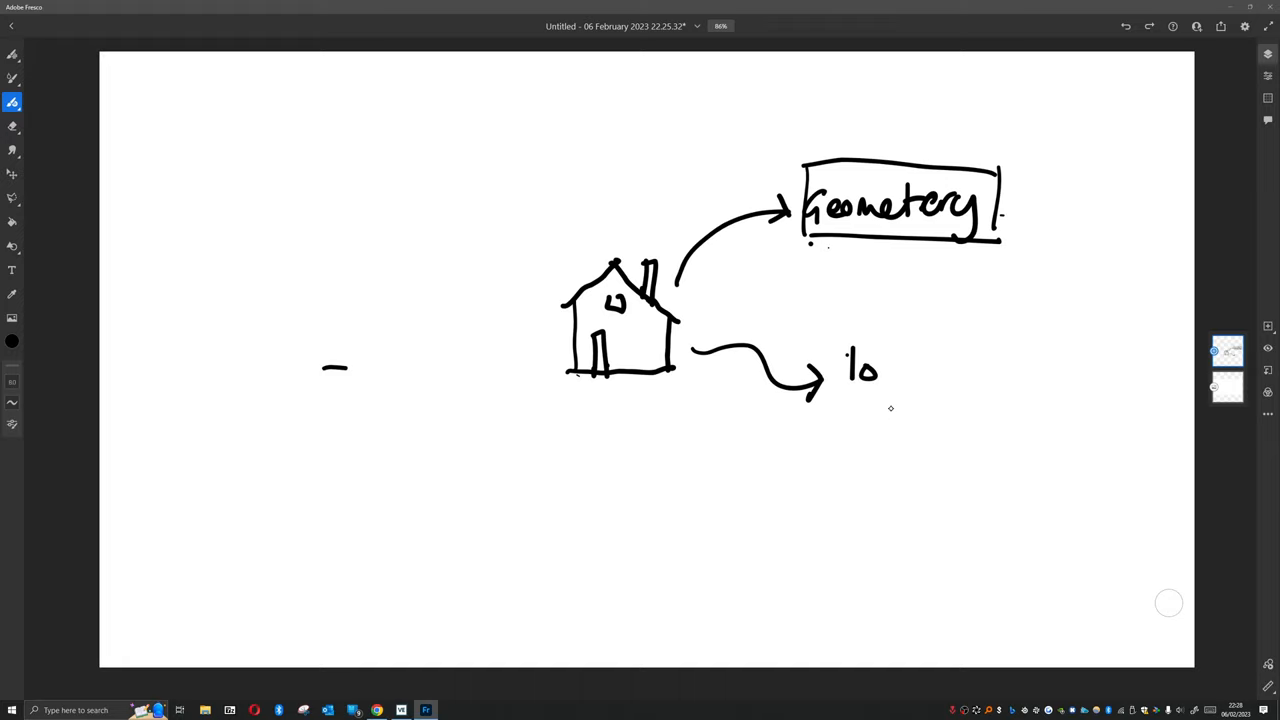
left_click_drag(850, 365, 965, 365)
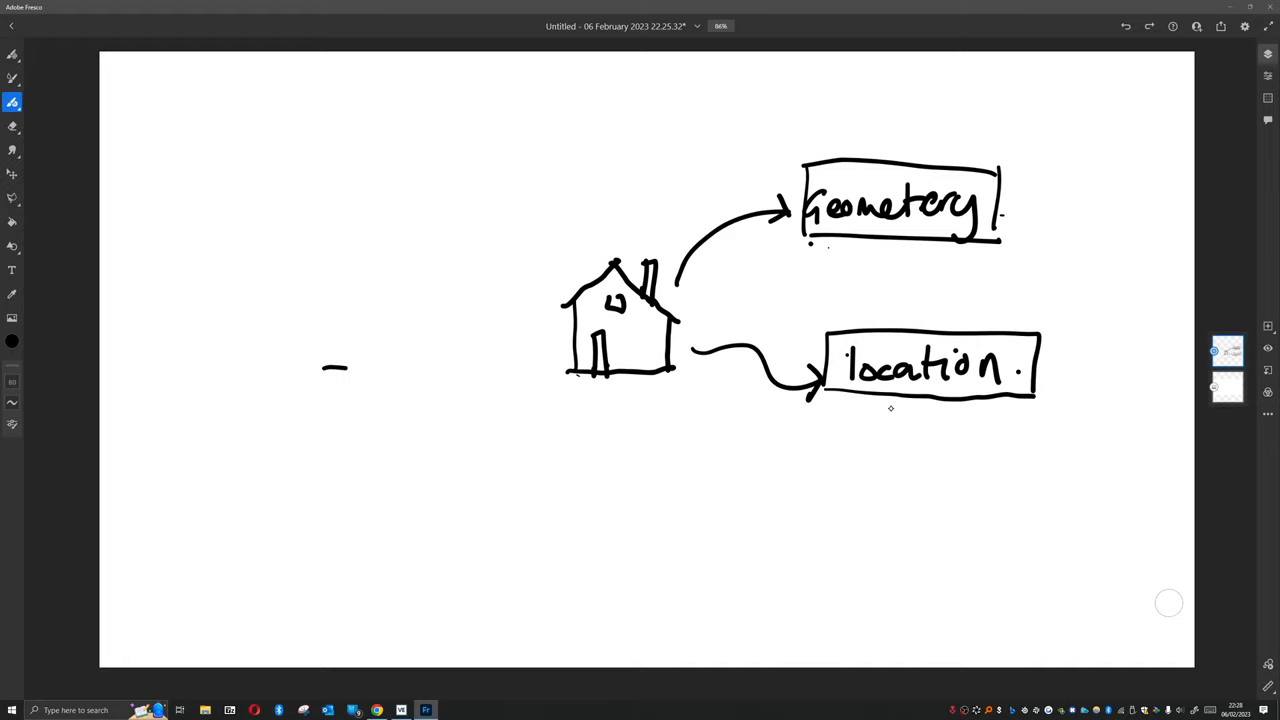
- Draw an upper-left arrow to a boxed 'Surrounding stuff' label
left_click_drag(560, 260, 490, 180)
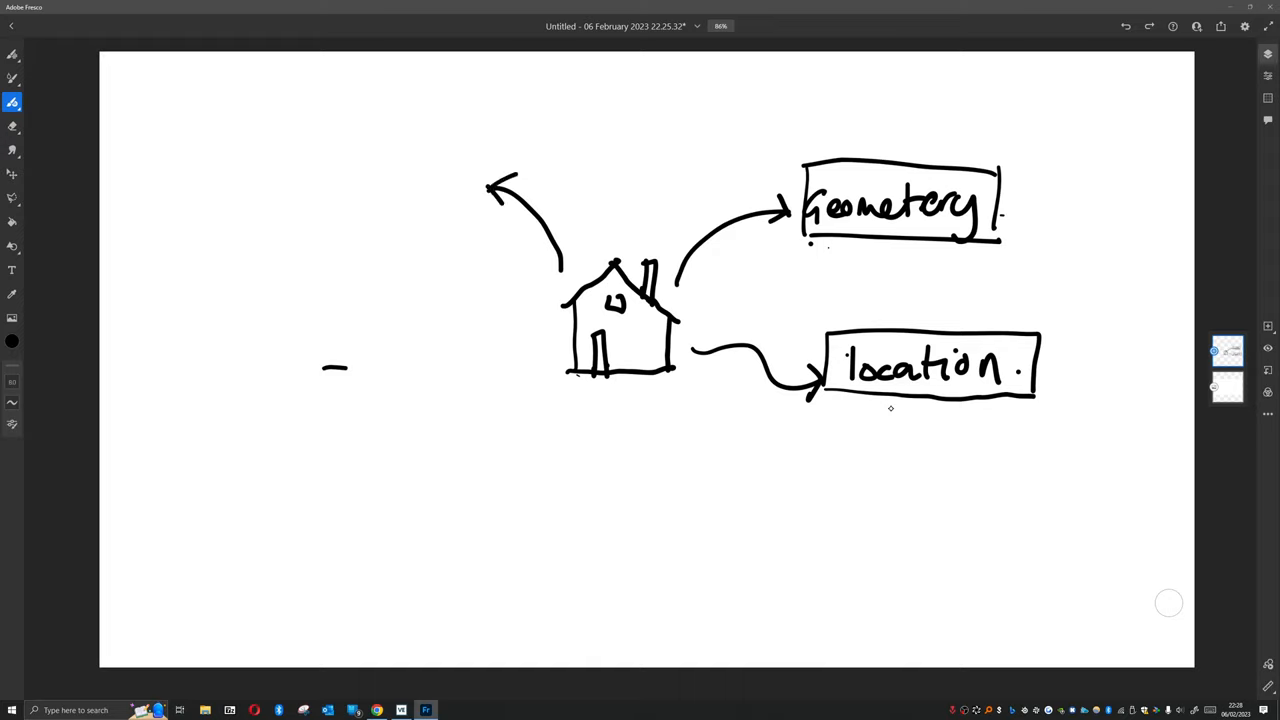
left_click_drag(350, 185, 335, 210)
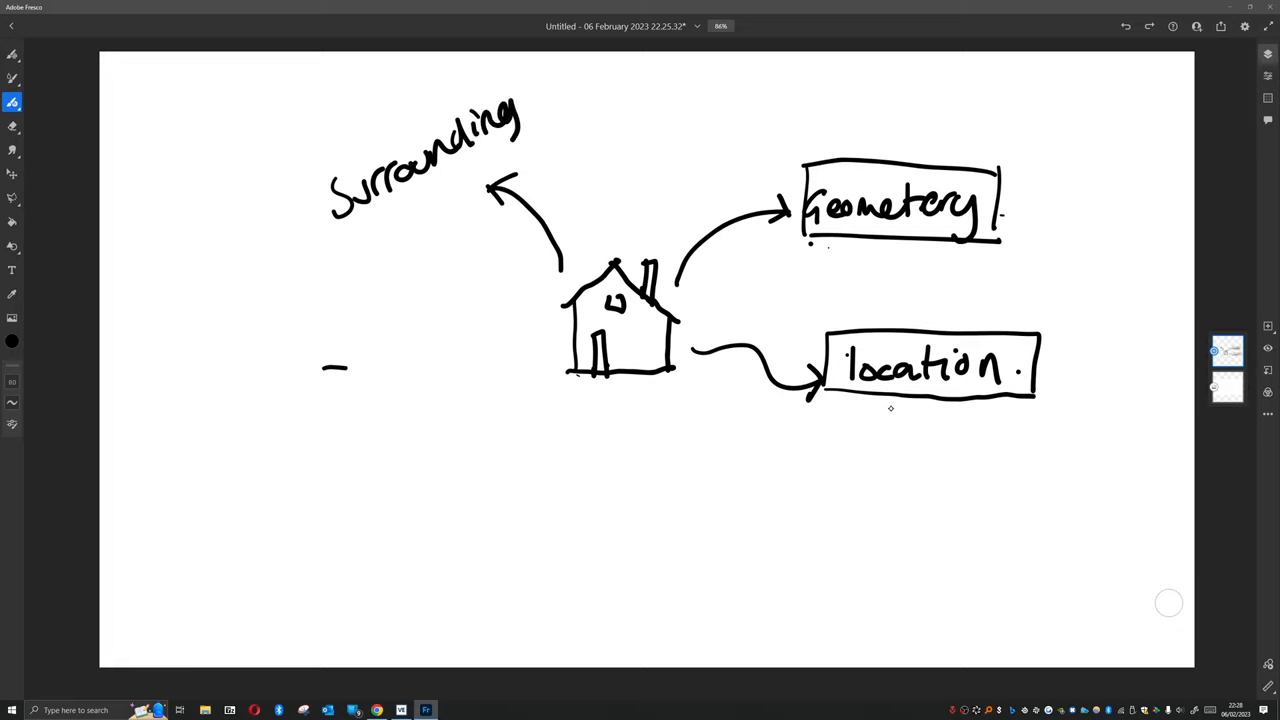
left_click_drag(360, 195, 470, 200)
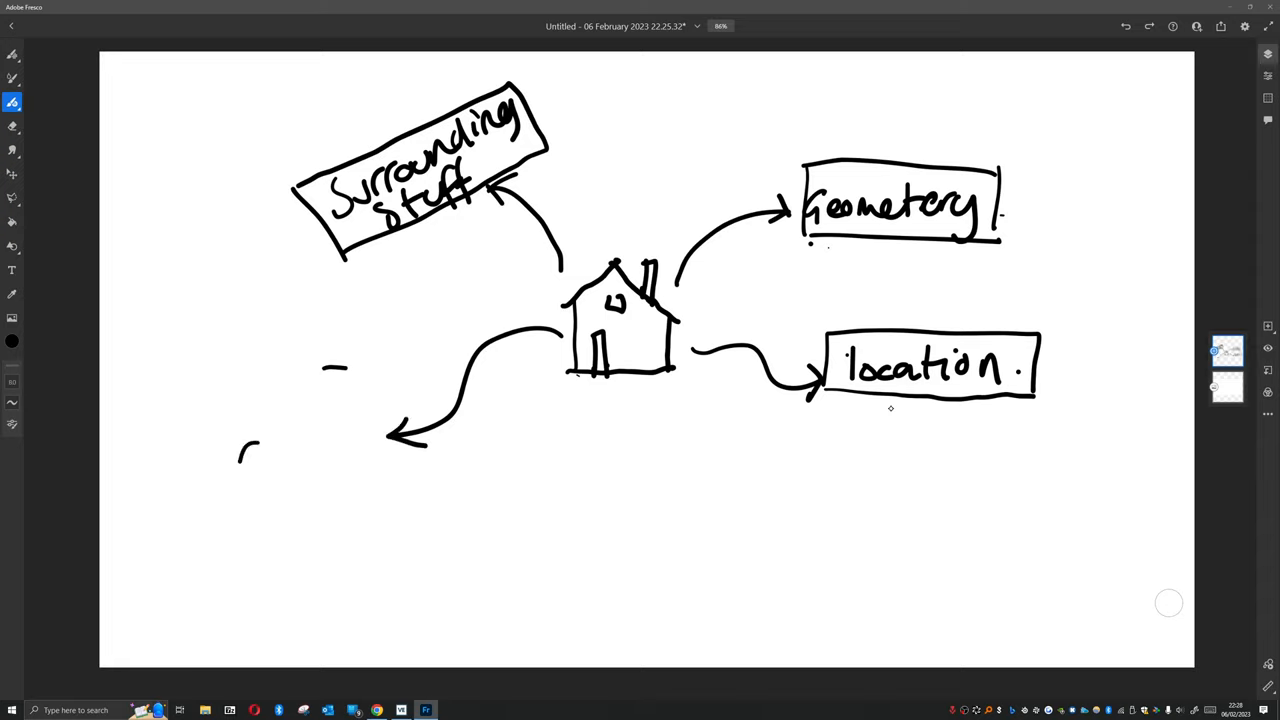
- Write and box 'Construction' at lower left, and sketch a question mark below the house
left_click_drag(240, 440, 345, 440)
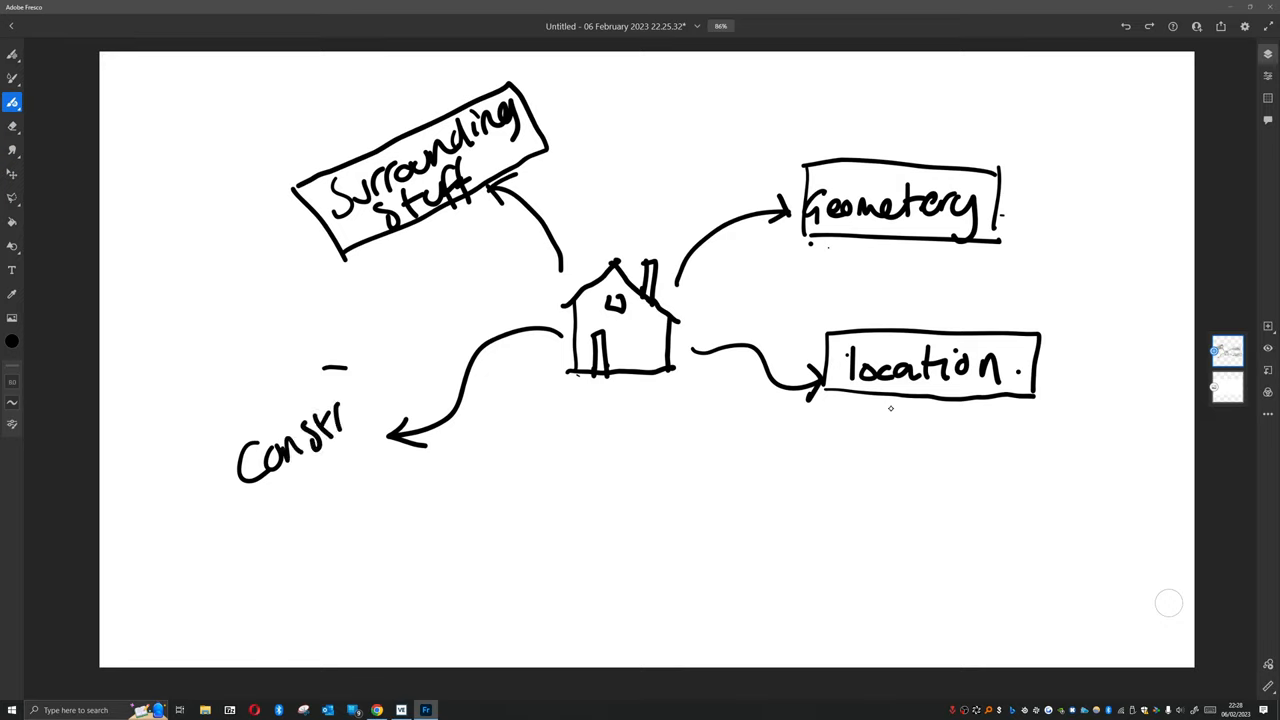
left_click_drag(345, 420, 420, 380)
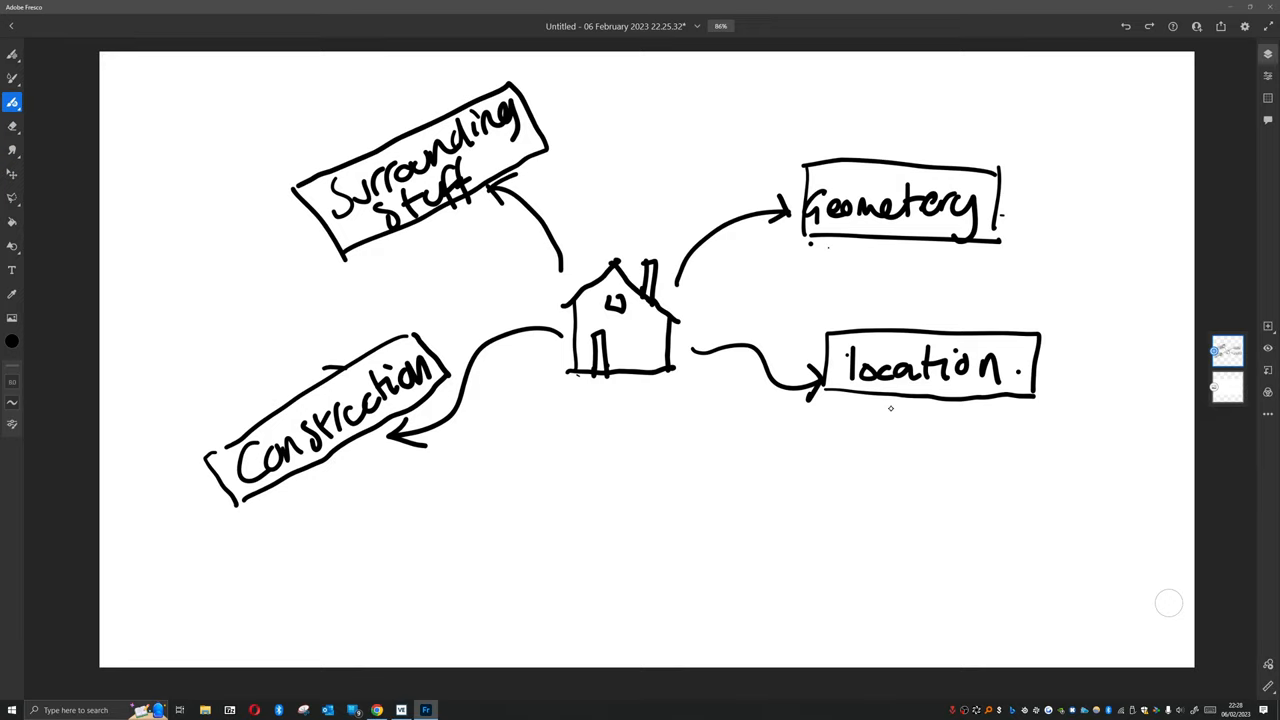
left_click_drag(620, 435, 615, 490)
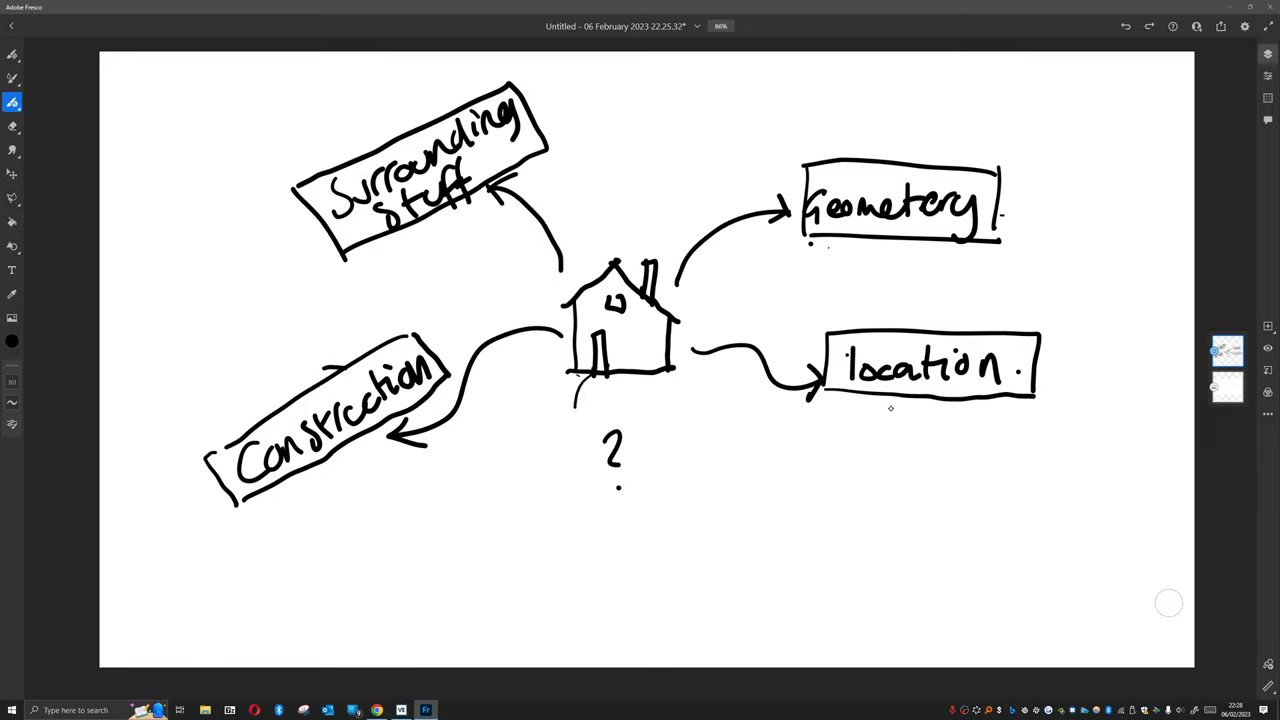
- Add arrowed 'Setpoints' and 'internal gains' labels below the house, box them, and write 'Systems' above the house
left_click_drag(590, 390, 565, 460)
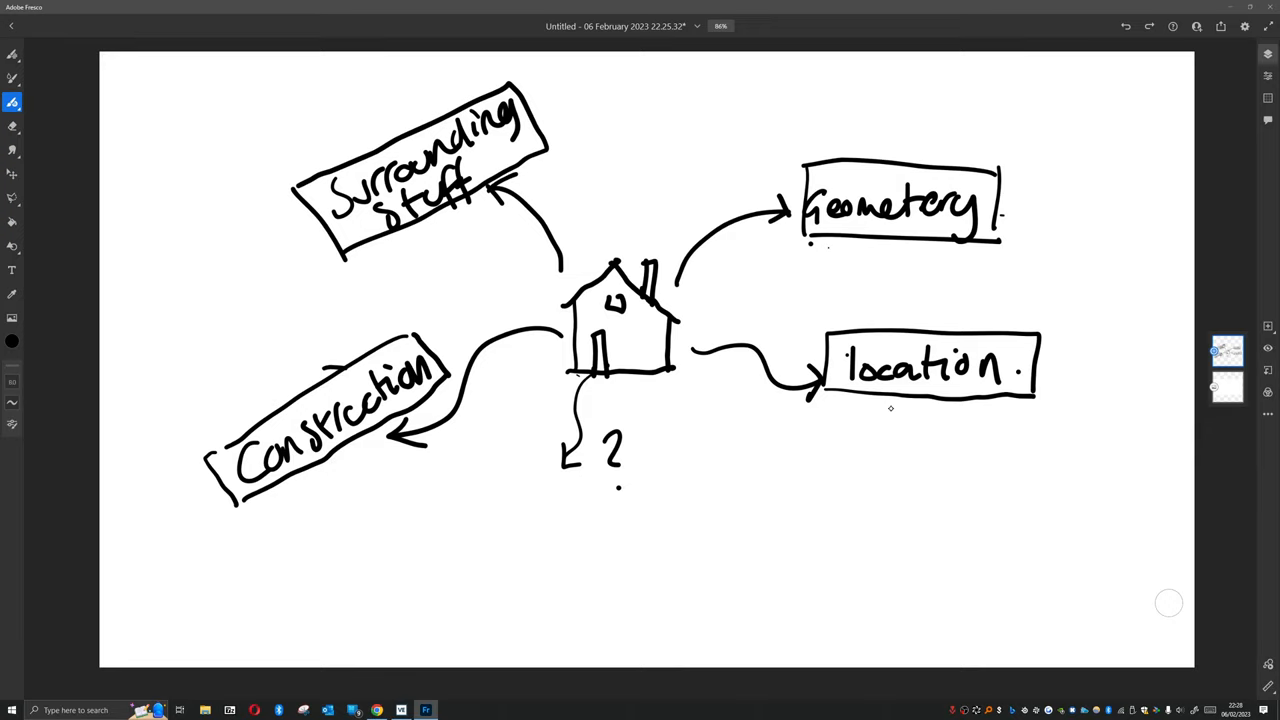
left_click_drag(445, 510, 480, 535)
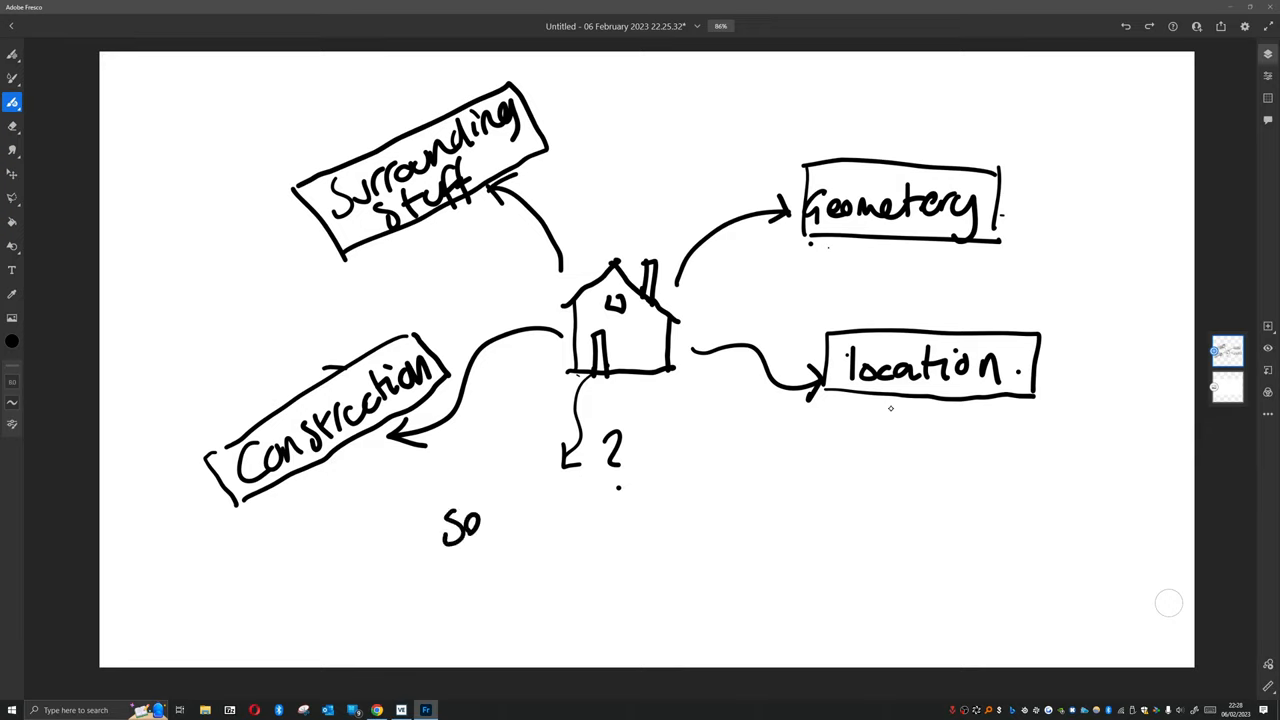
left_click_drag(480, 520, 535, 520)
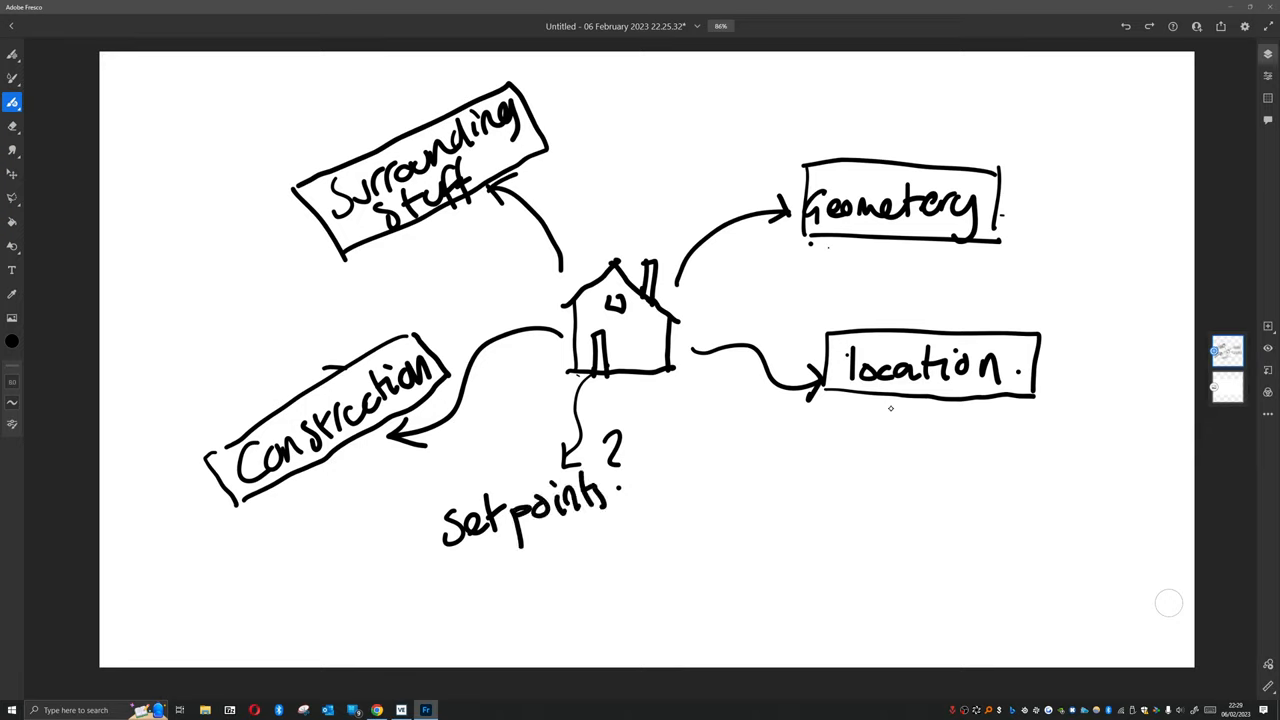
left_click_drag(645, 385, 695, 505)
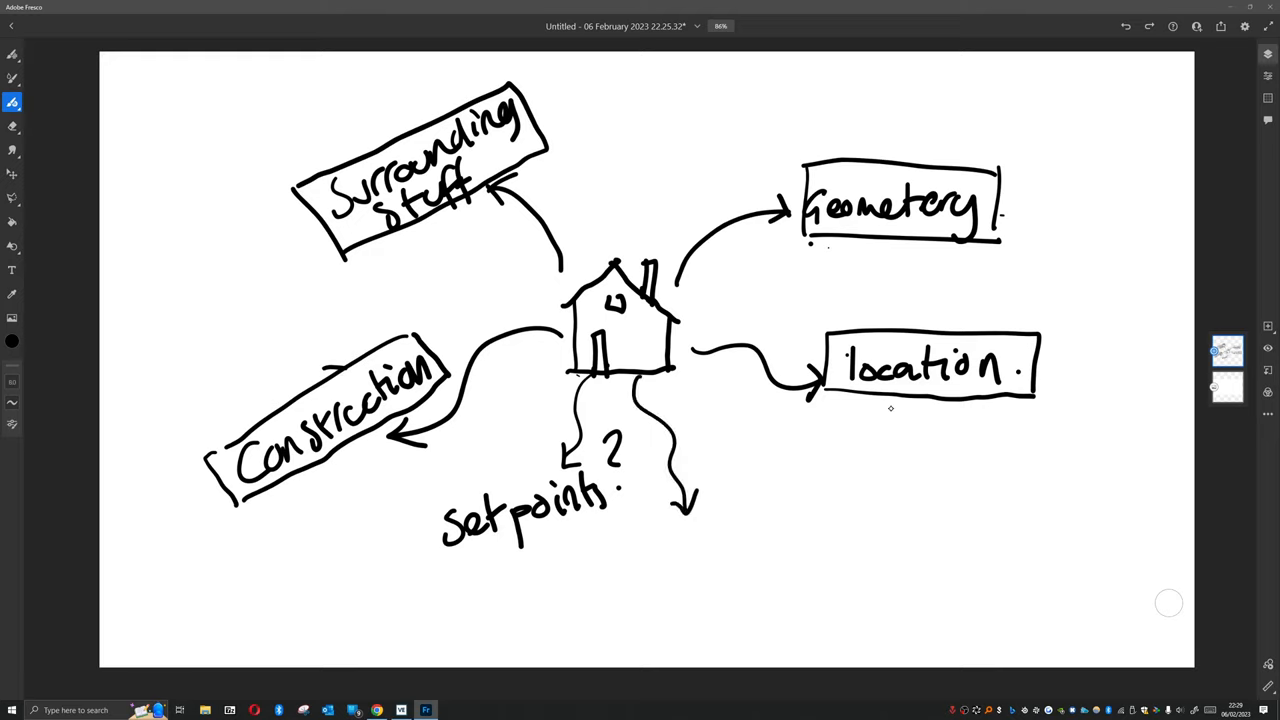
left_click_drag(665, 545, 715, 560)
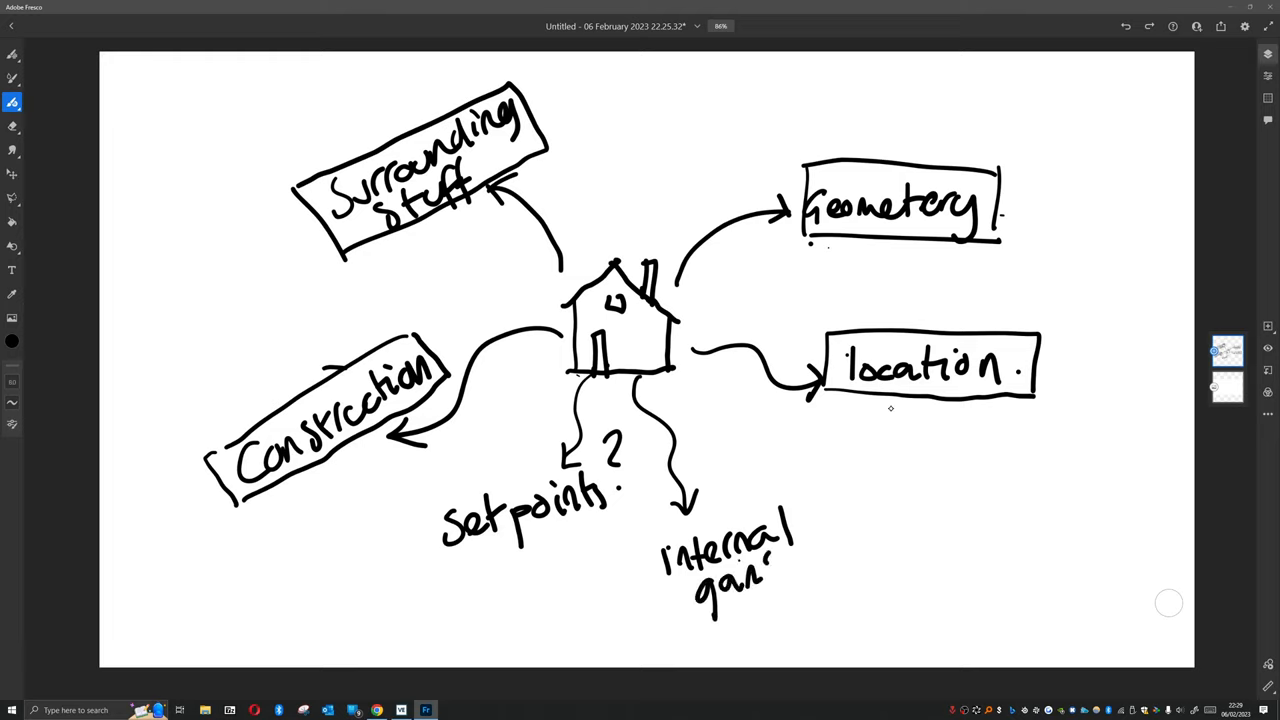
left_click_drag(765, 575, 790, 565)
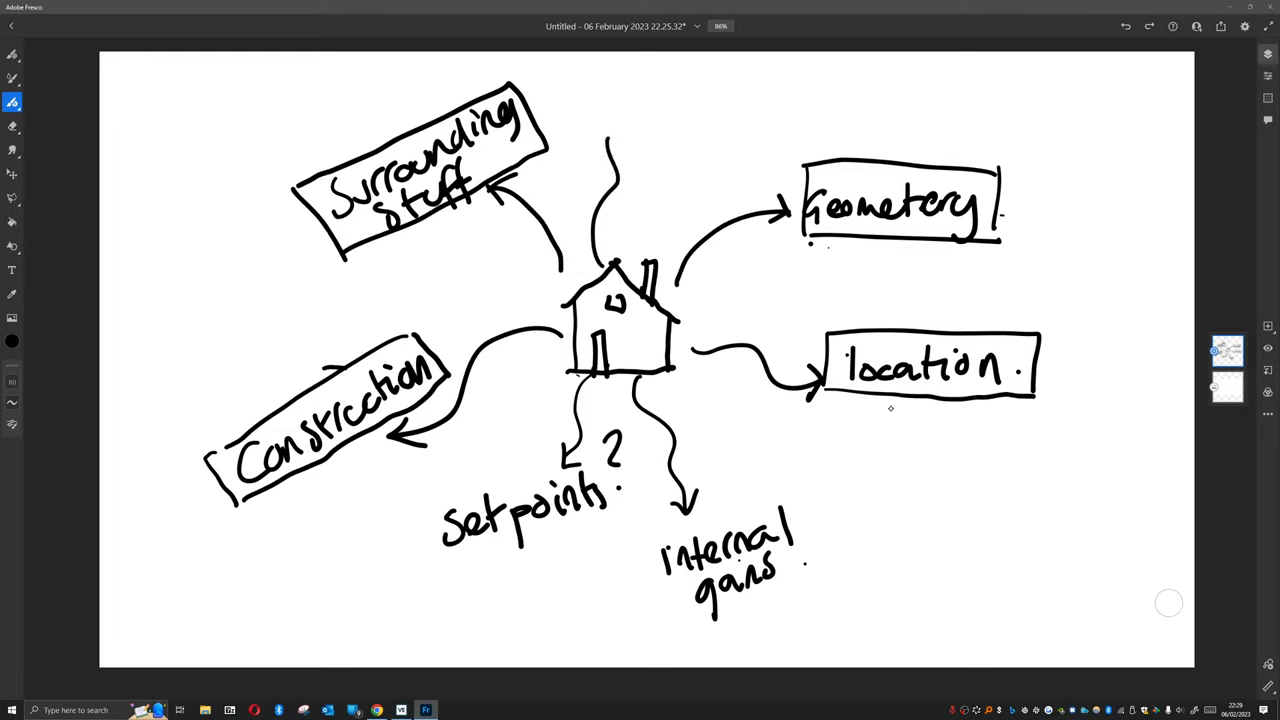
left_click_drag(585, 105, 615, 125)
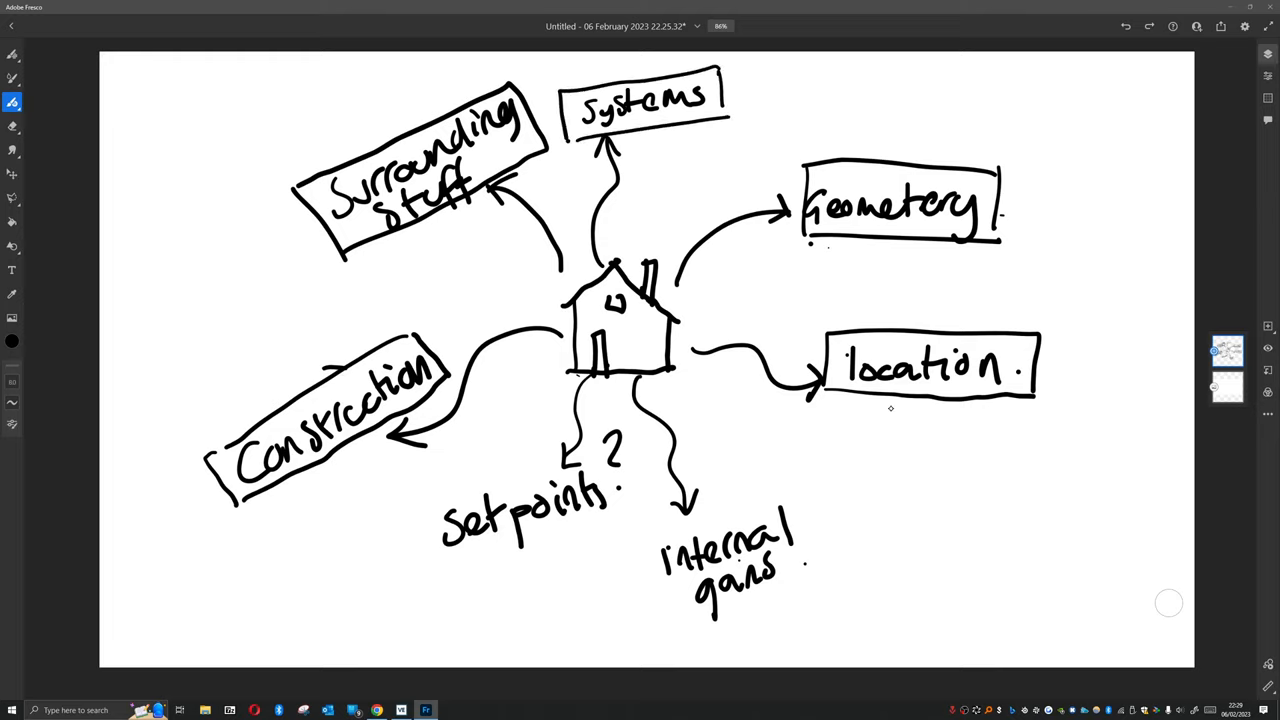
left_click_drag(650, 490, 810, 630)
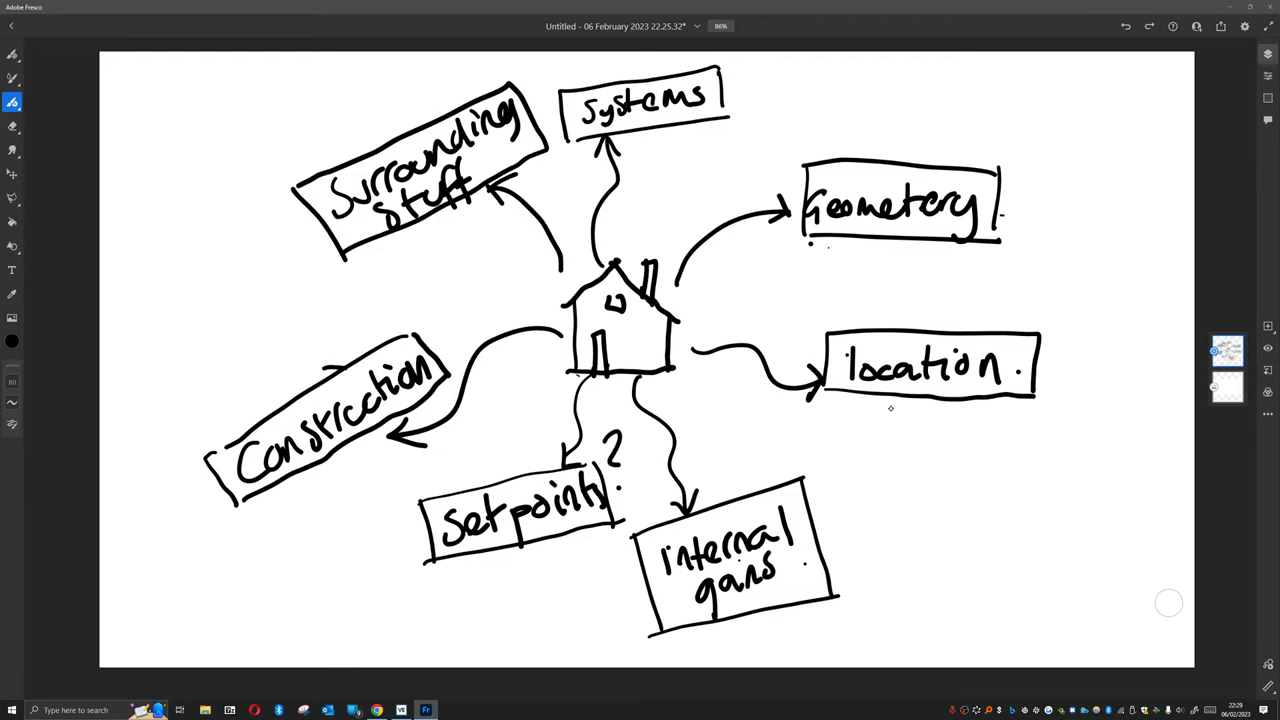
- Draw a lower-right arrow to a boxed 'Ventilation' label
left_click_drag(700, 395, 810, 445)
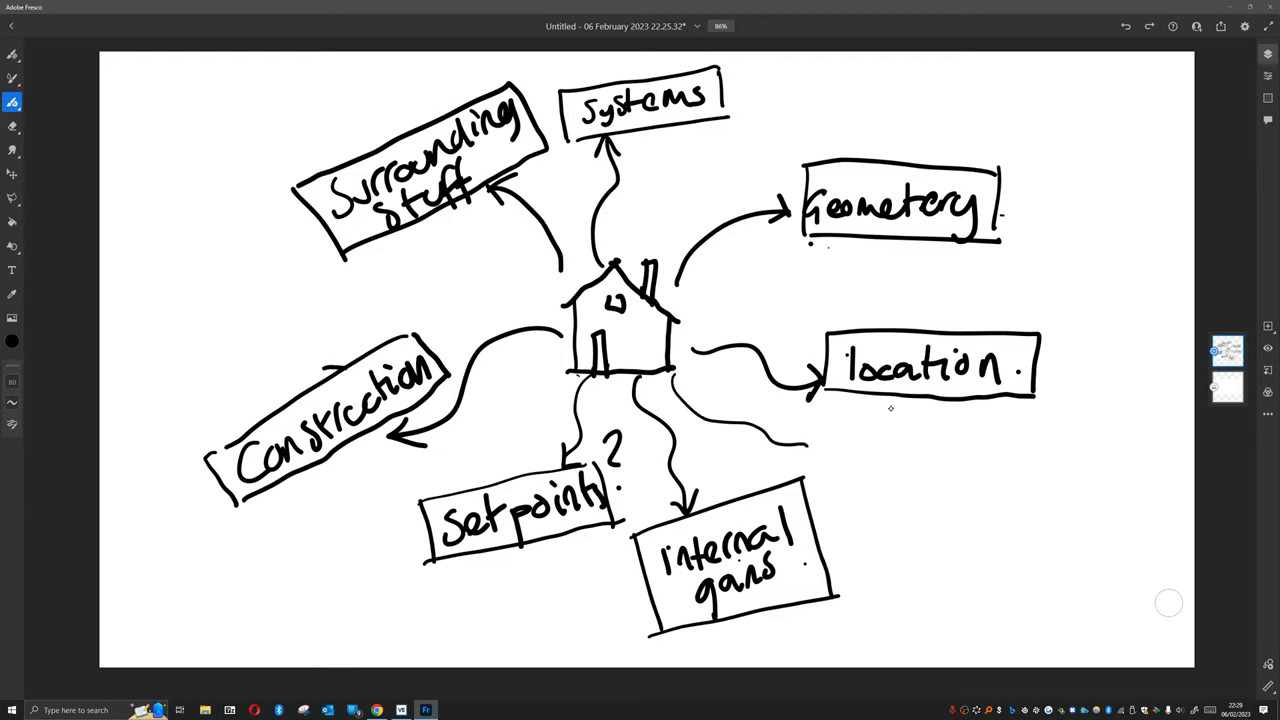
left_click_drag(810, 400, 900, 460)
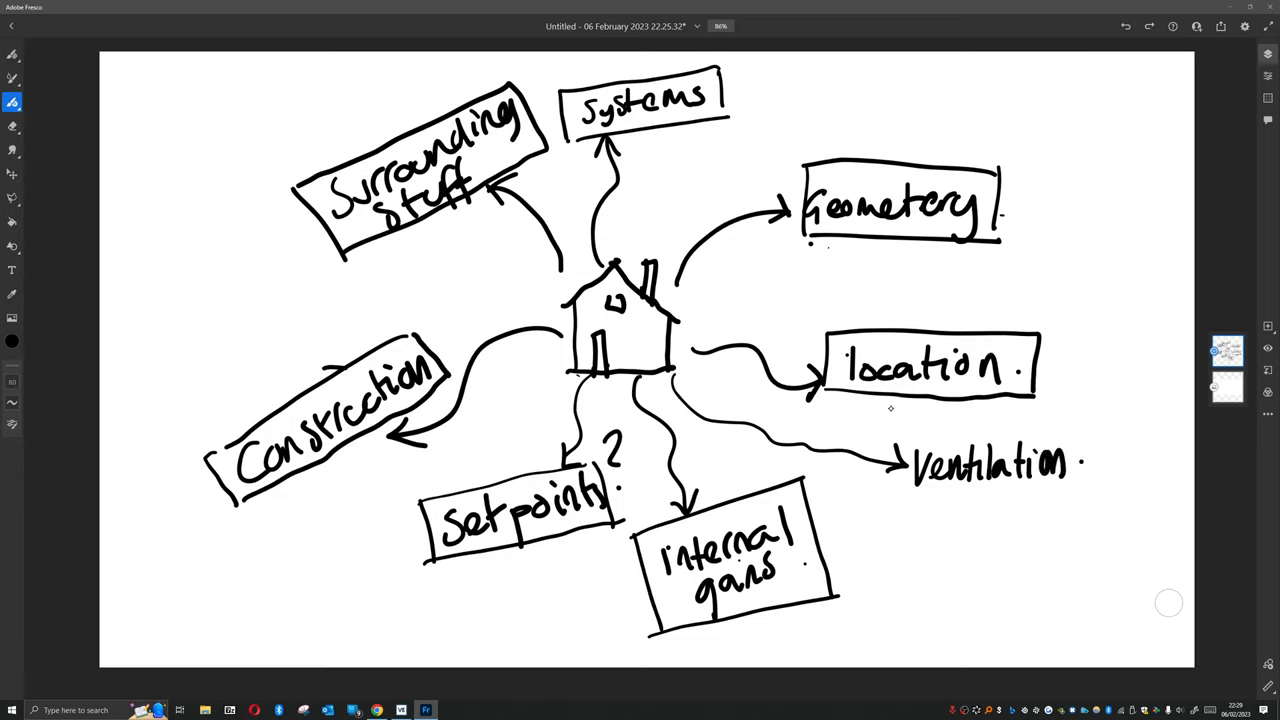
left_click_drag(900, 435, 1080, 490)
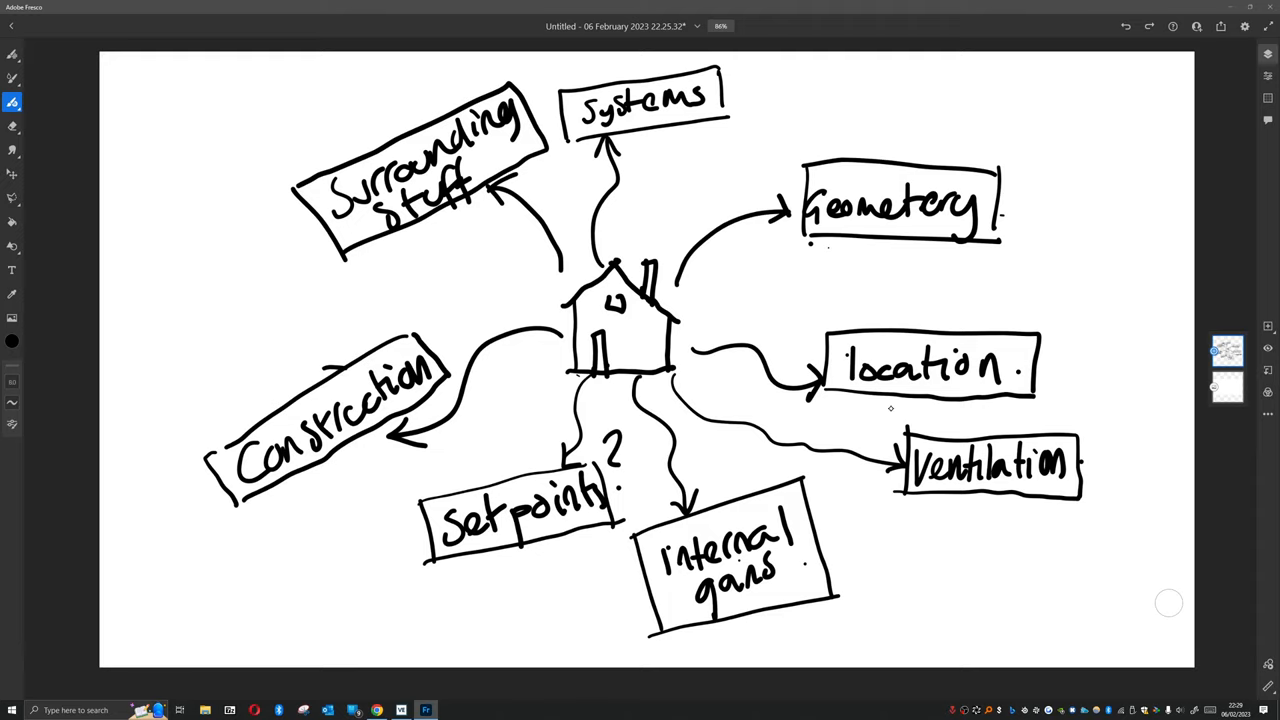
- Paint red watercolour highlights over the key labels, then switch back to black
left_click(13, 78)
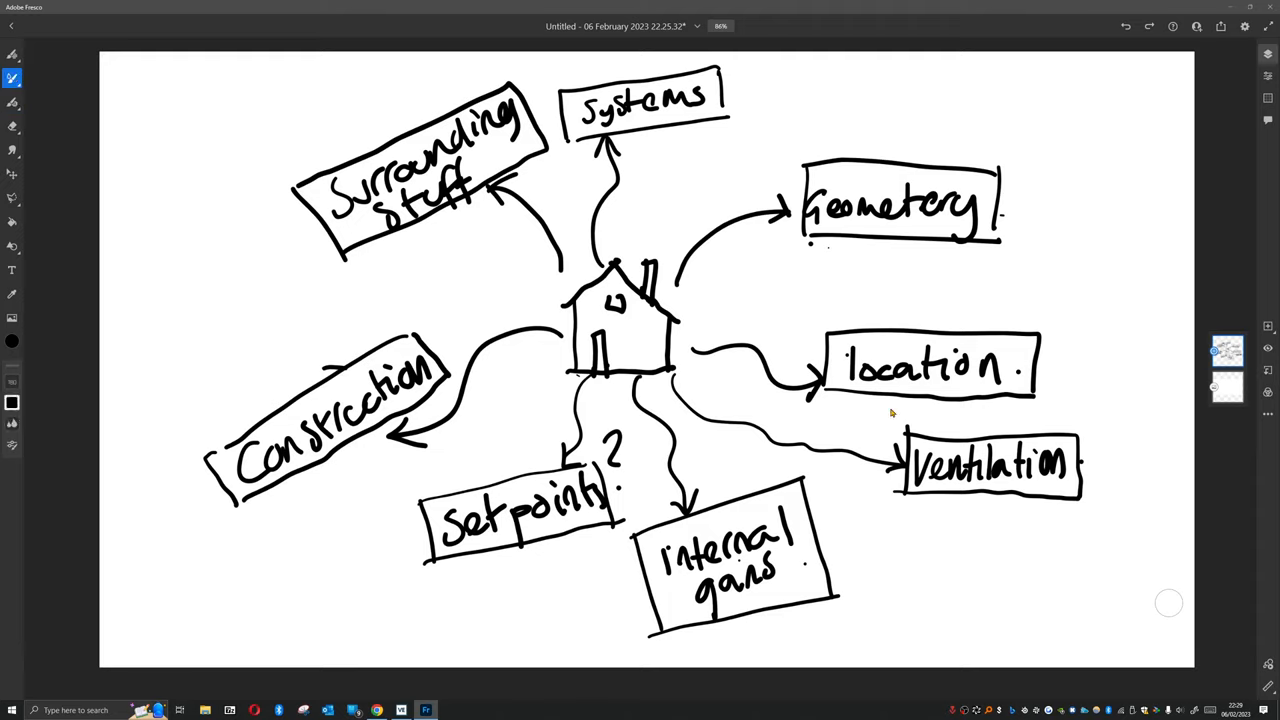
left_click(13, 341)
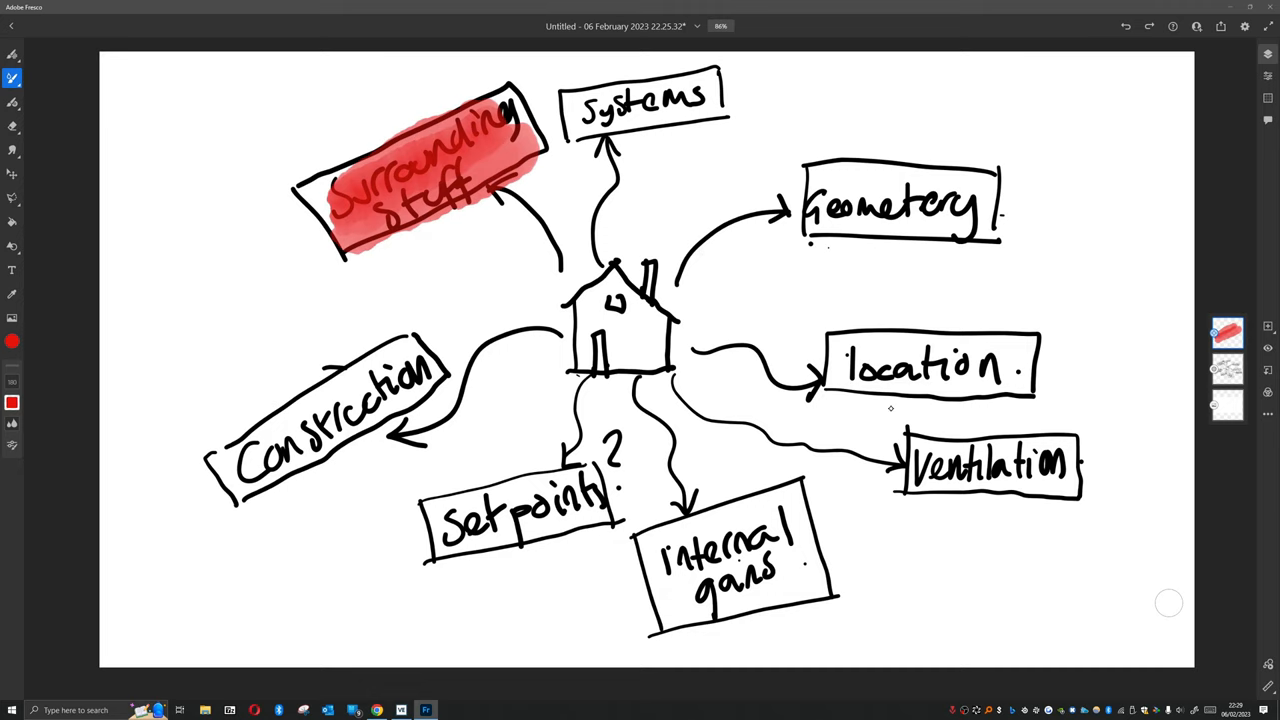
left_click_drag(830, 365, 1035, 365)
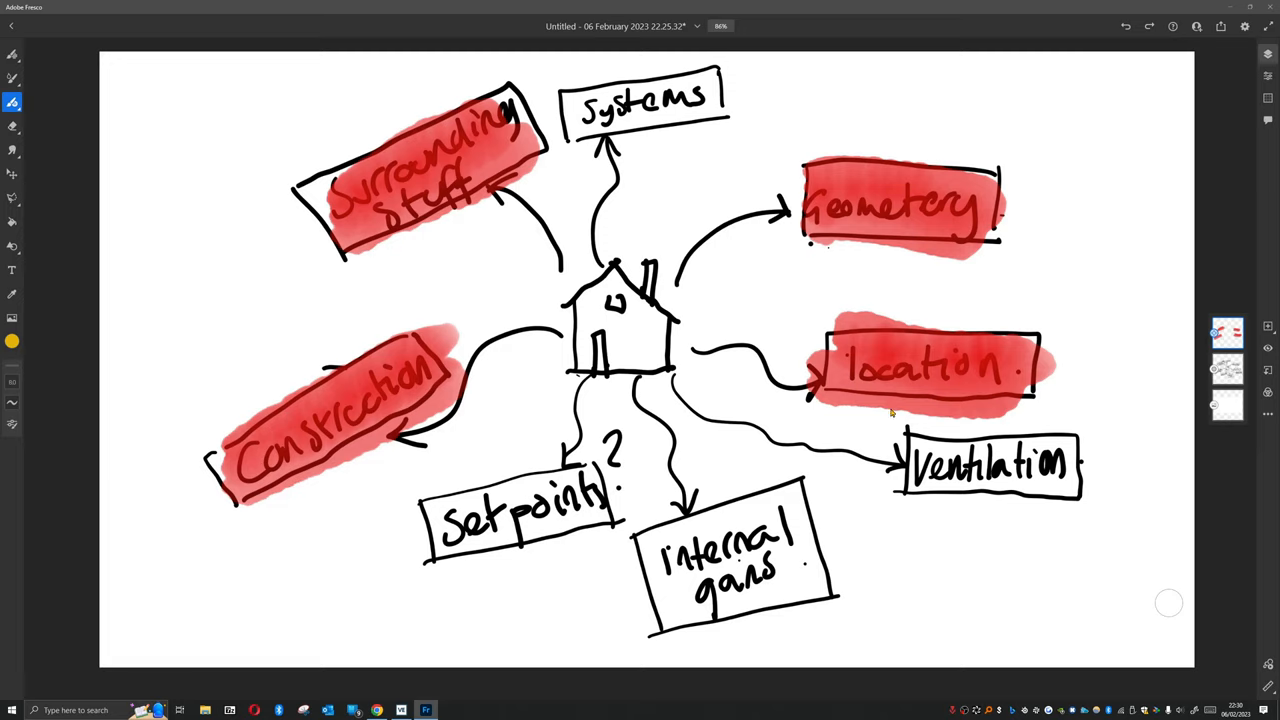
left_click(13, 340)
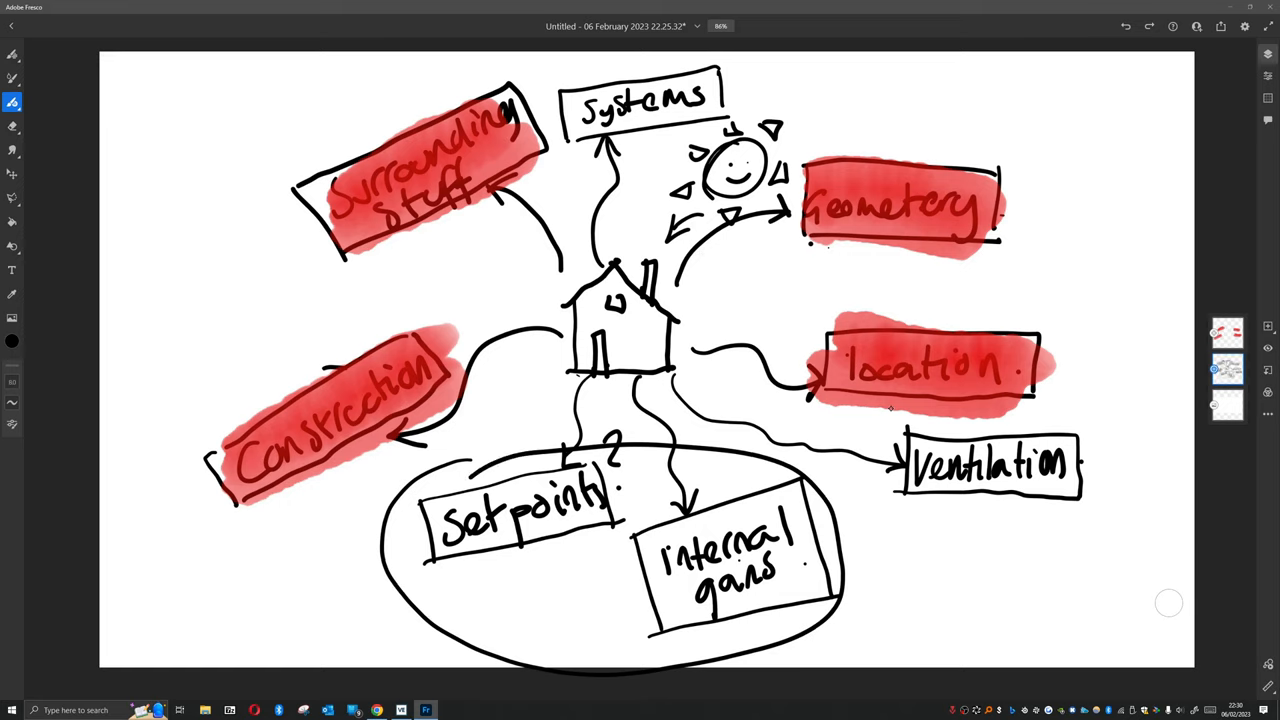
- Add a boxed Analysis label, box 'Ventilation (basic)' in the oval, and draw arrows from Systems and Ventilation
left_click_drag(840, 550, 925, 548)
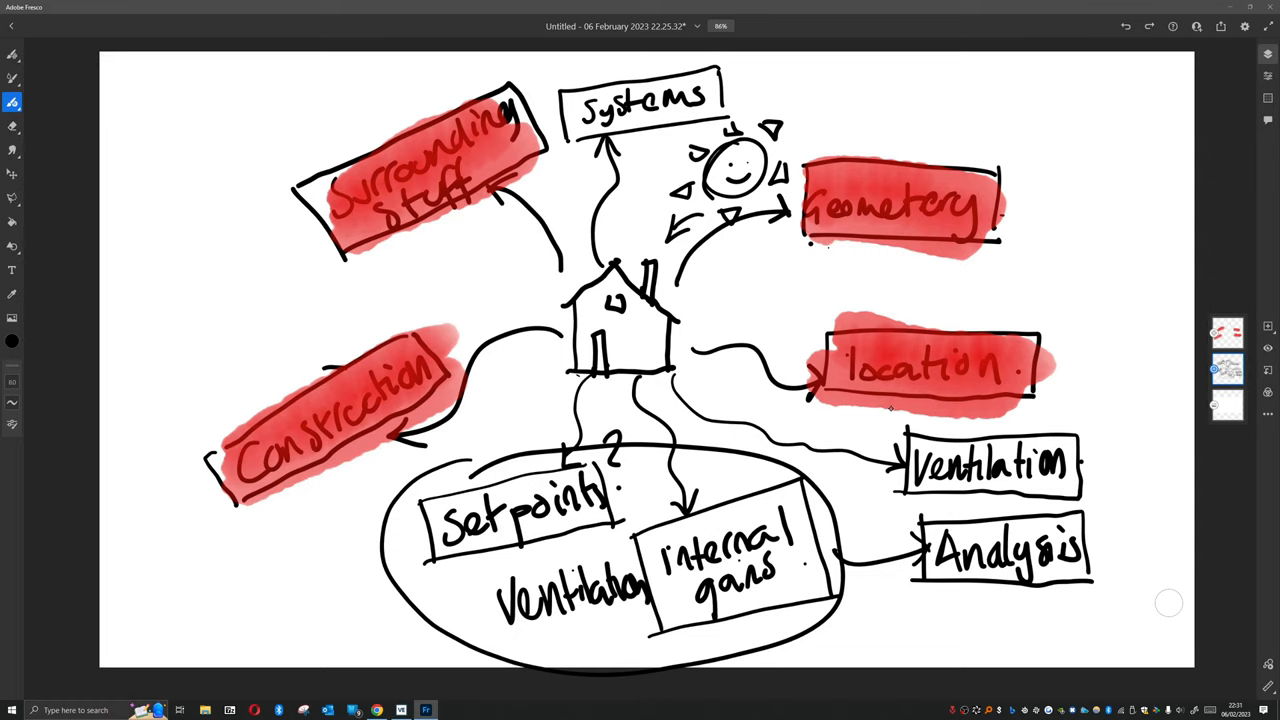
left_click_drag(510, 625, 595, 640)
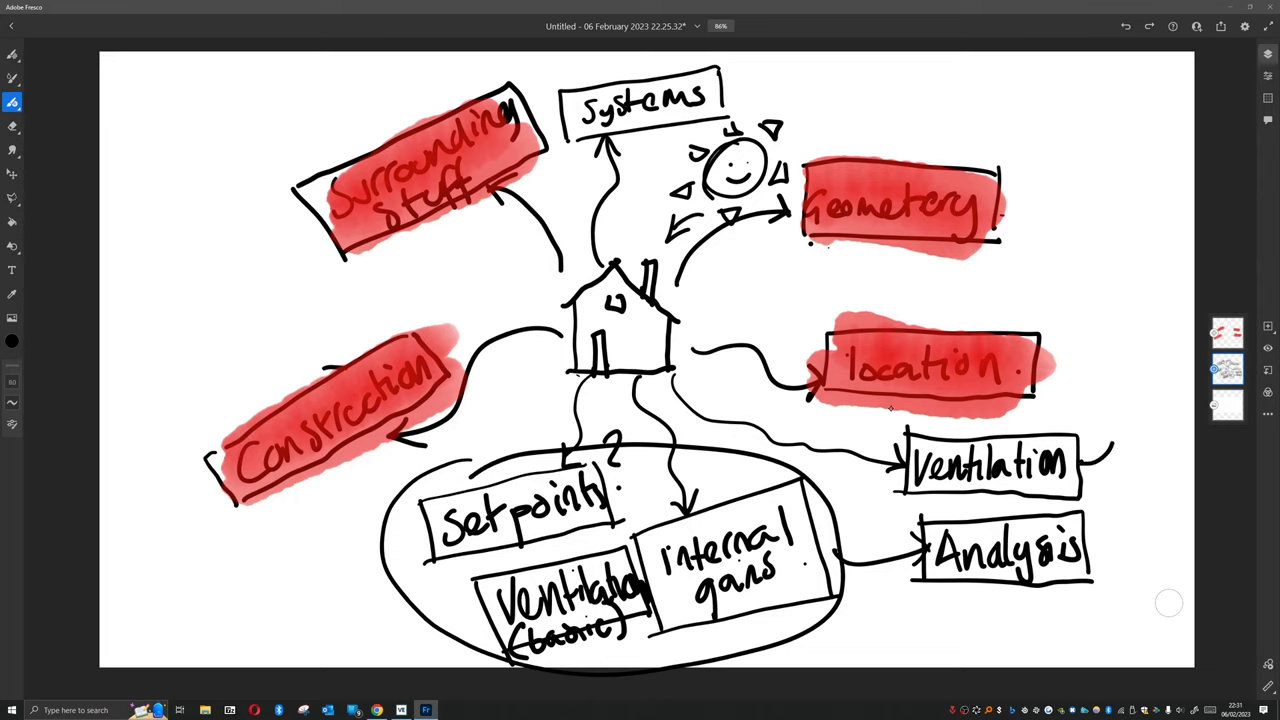
left_click_drag(1100, 480, 1115, 440)
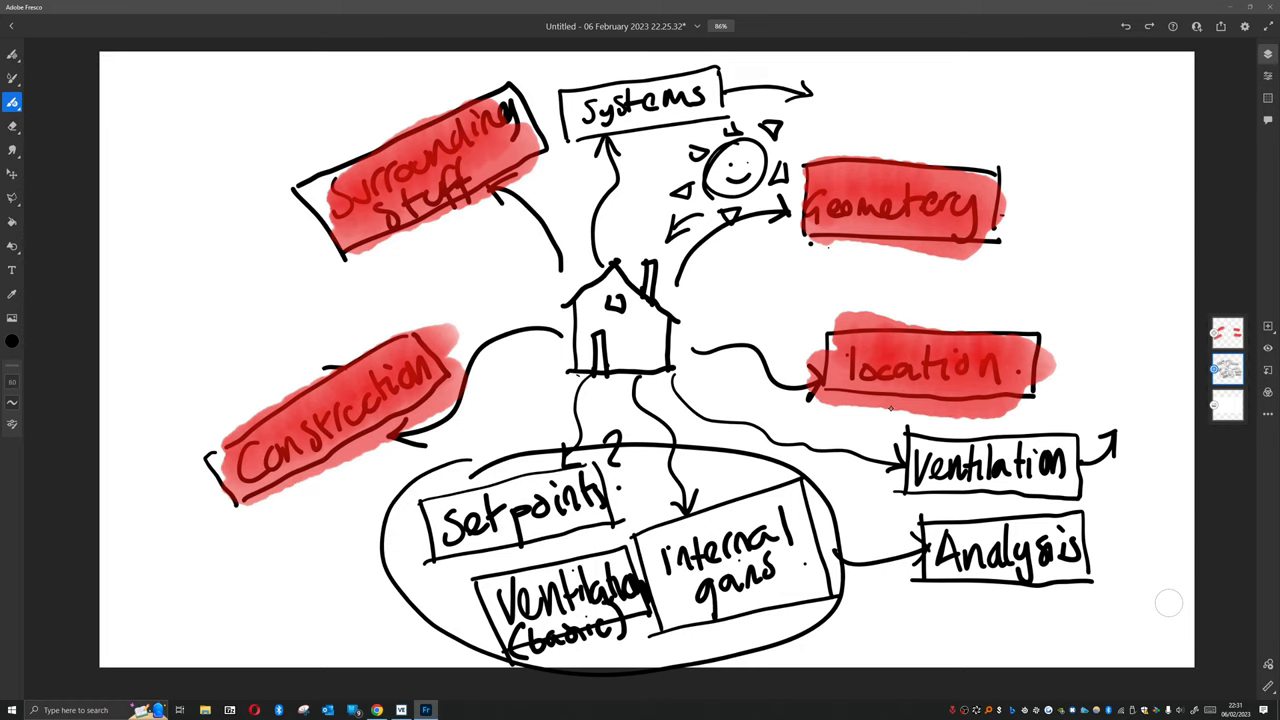
mouse_move(887, 414)
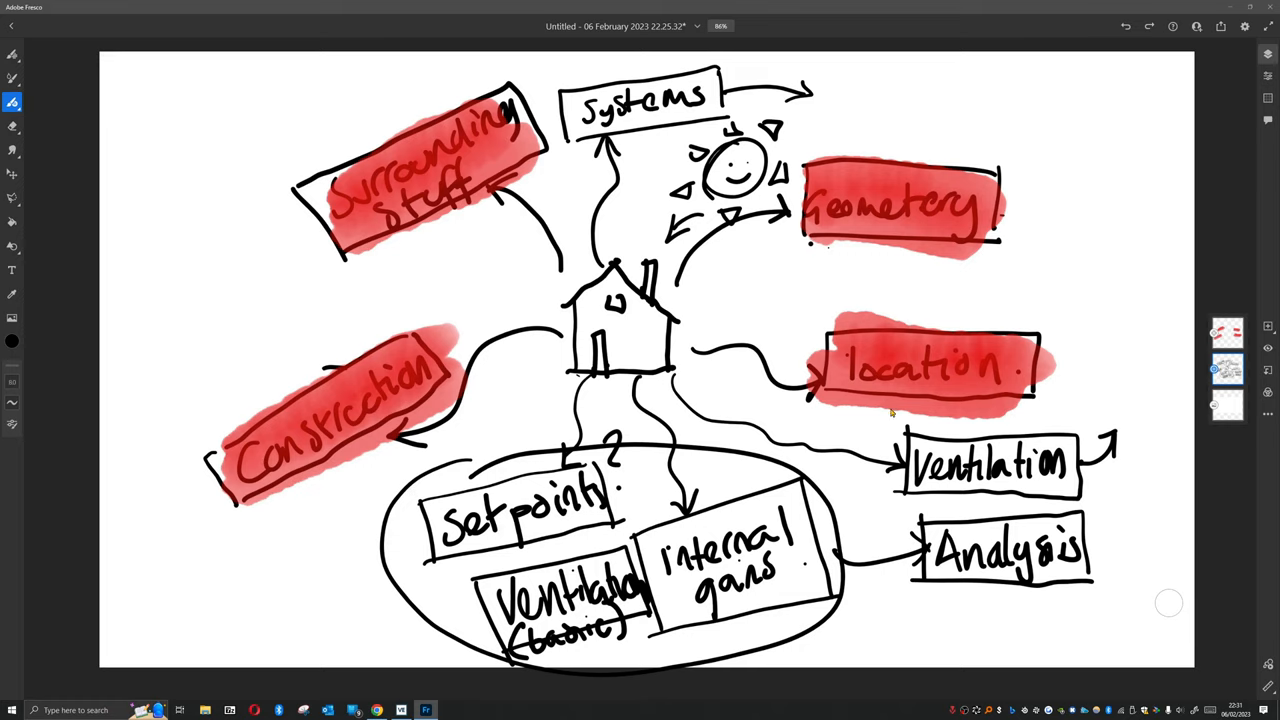